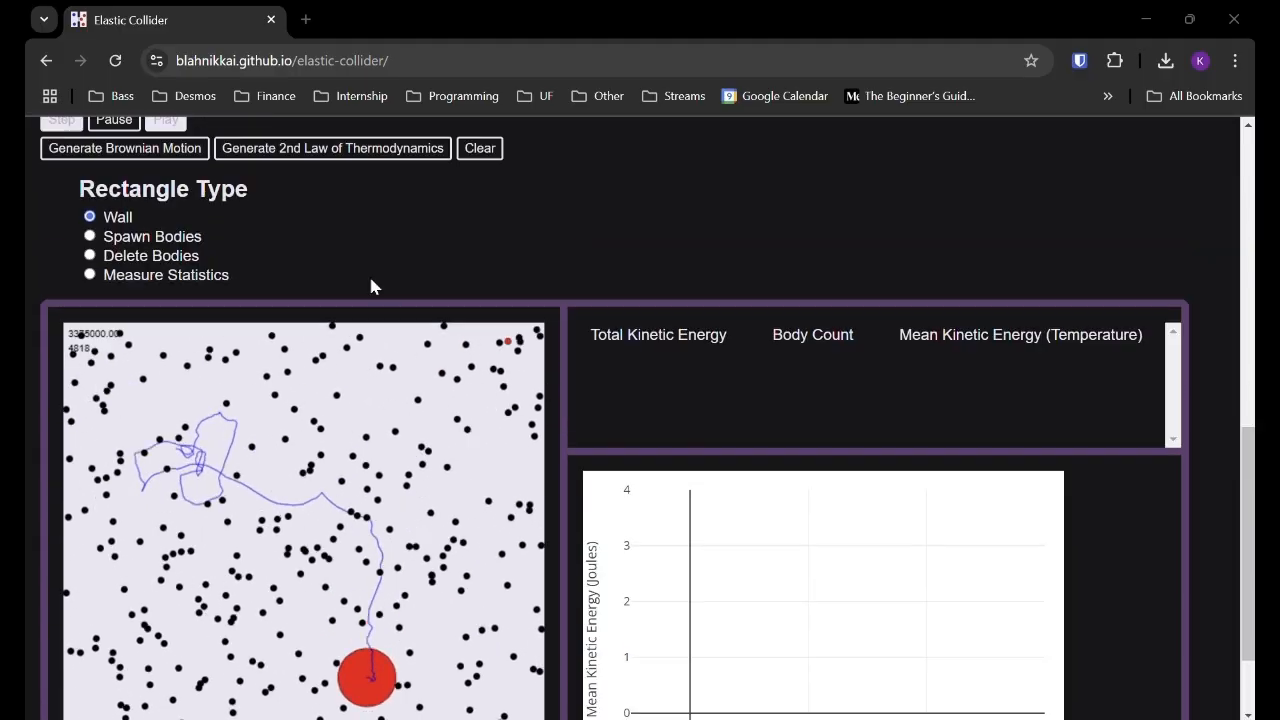
Regenerate the Brownian scene with increasing particle counts, ending at 300 around one large body
{"action": "left_click", "coordinate": [124, 170]}
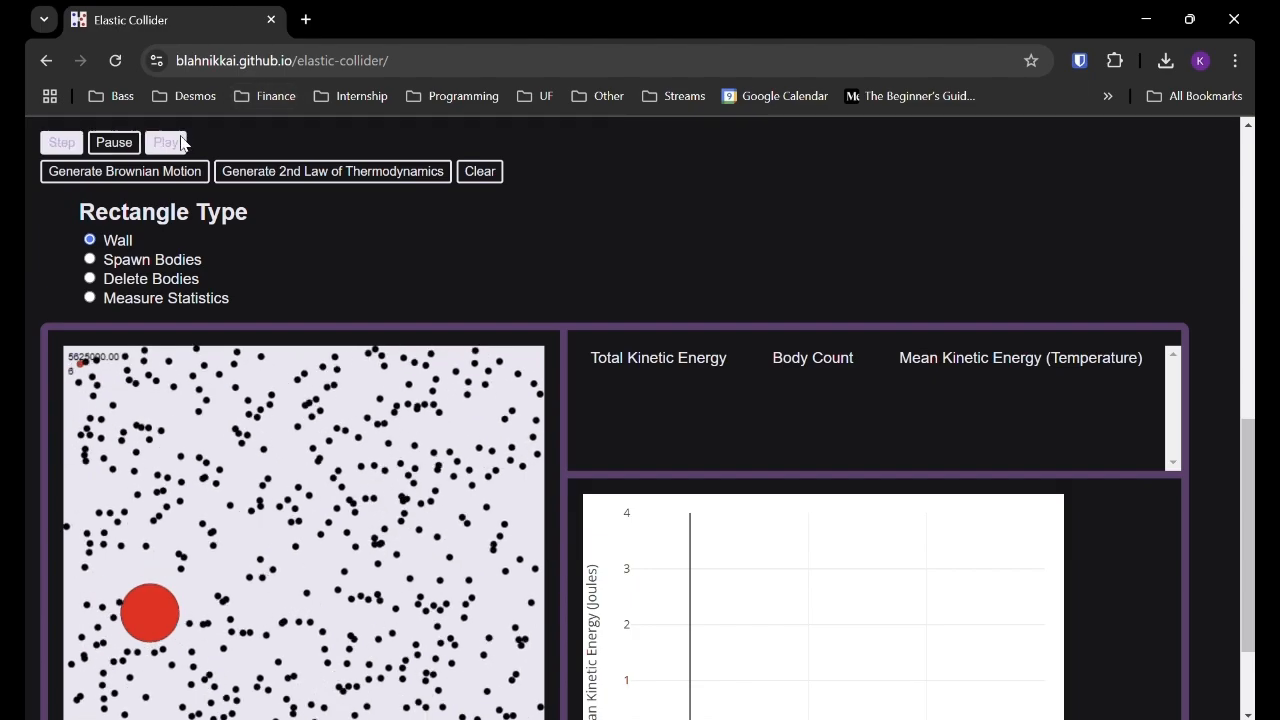
{"action": "scroll", "scroll_direction": "down", "scroll_amount": 3}
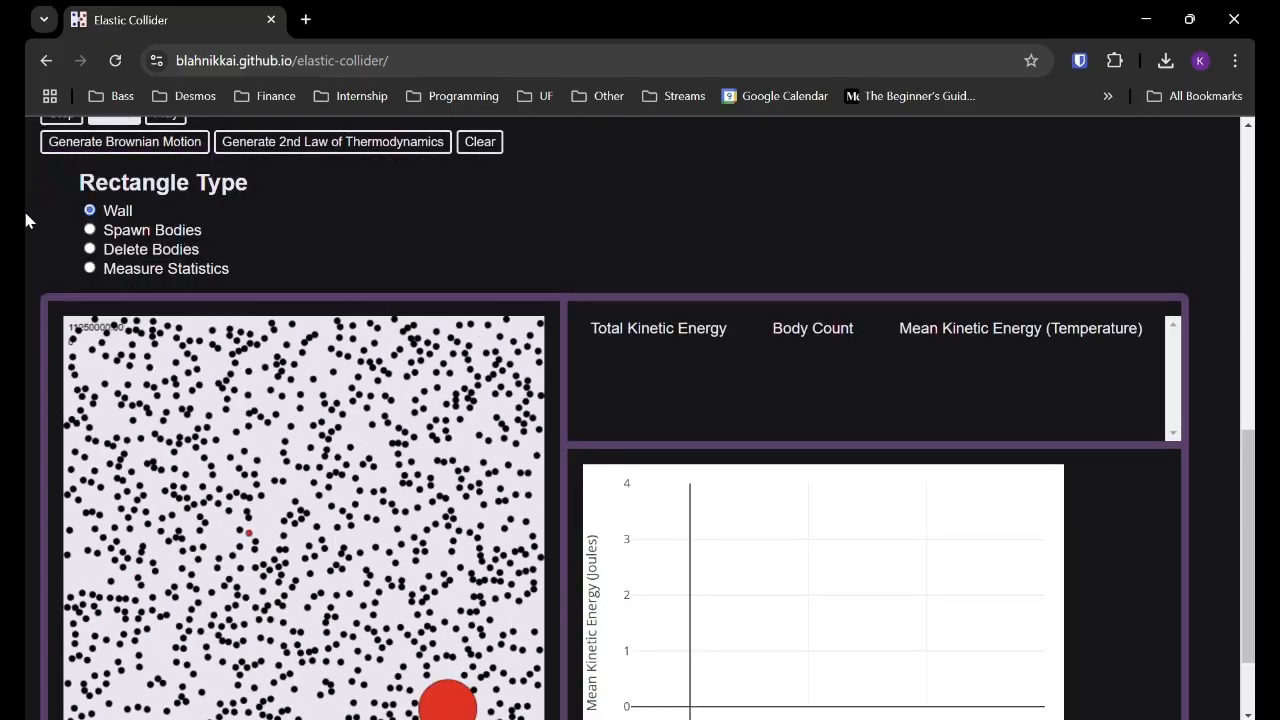
{"action": "scroll", "scroll_direction": "down", "scroll_amount": 3}
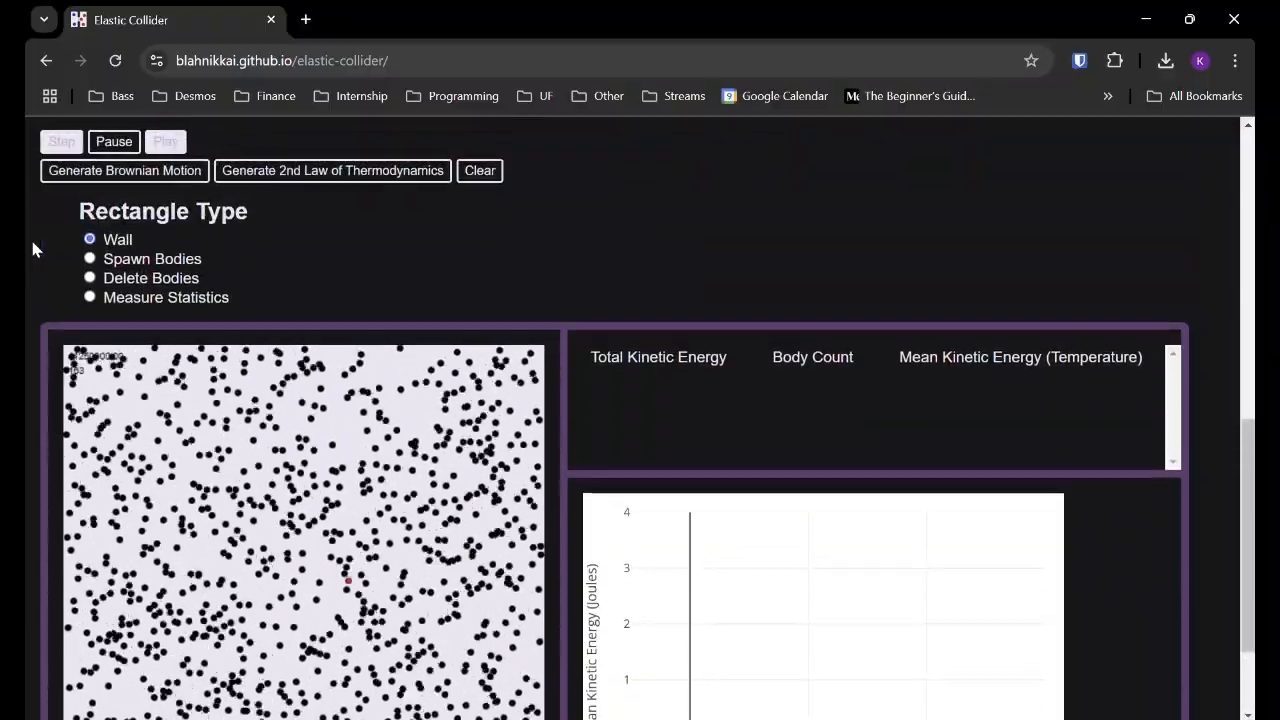
{"action": "left_click", "coordinate": [124, 170]}
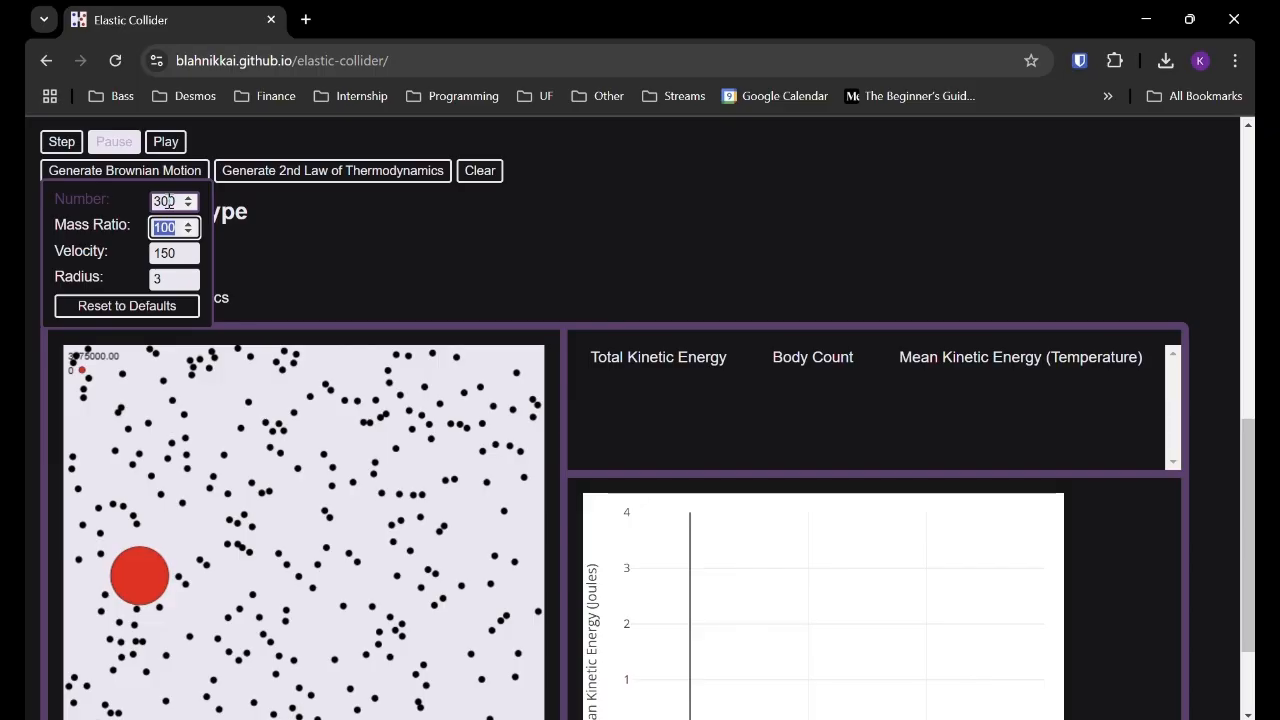
Regenerate the 300-particle Brownian motion scene and set it running
{"action": "left_click", "coordinate": [165, 141]}
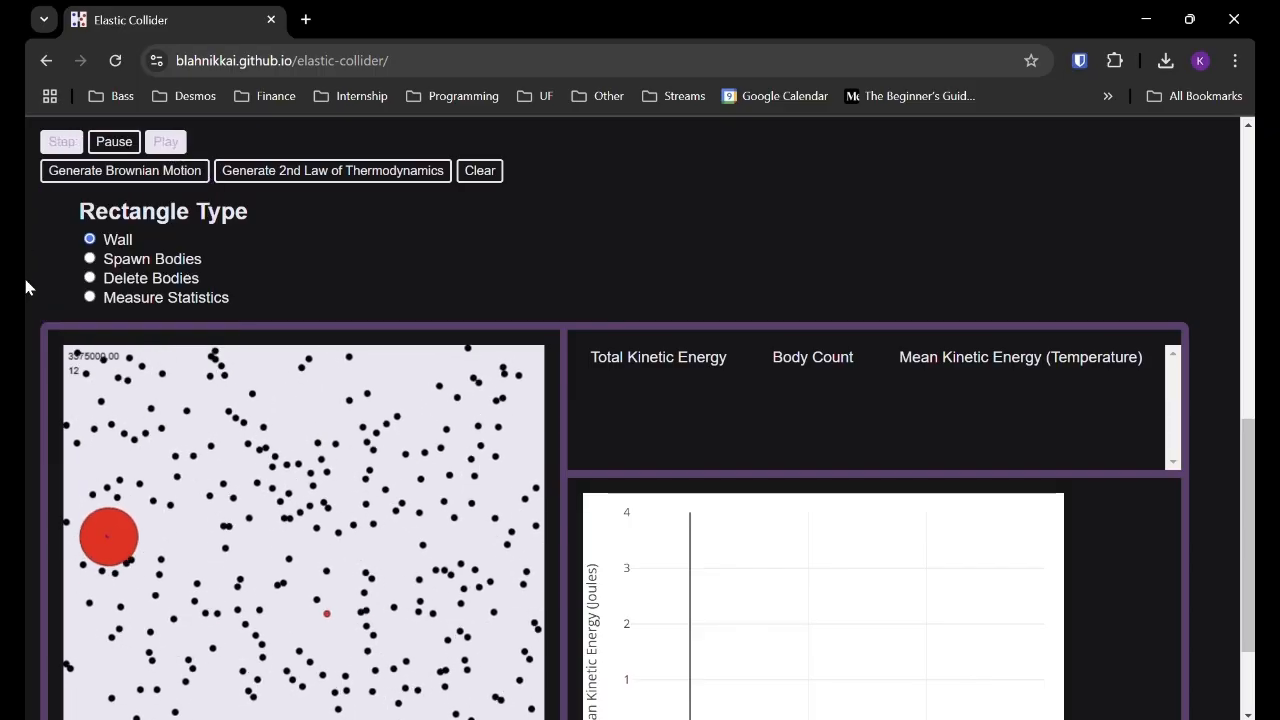
{"action": "scroll", "scroll_direction": "down", "scroll_amount": 3}
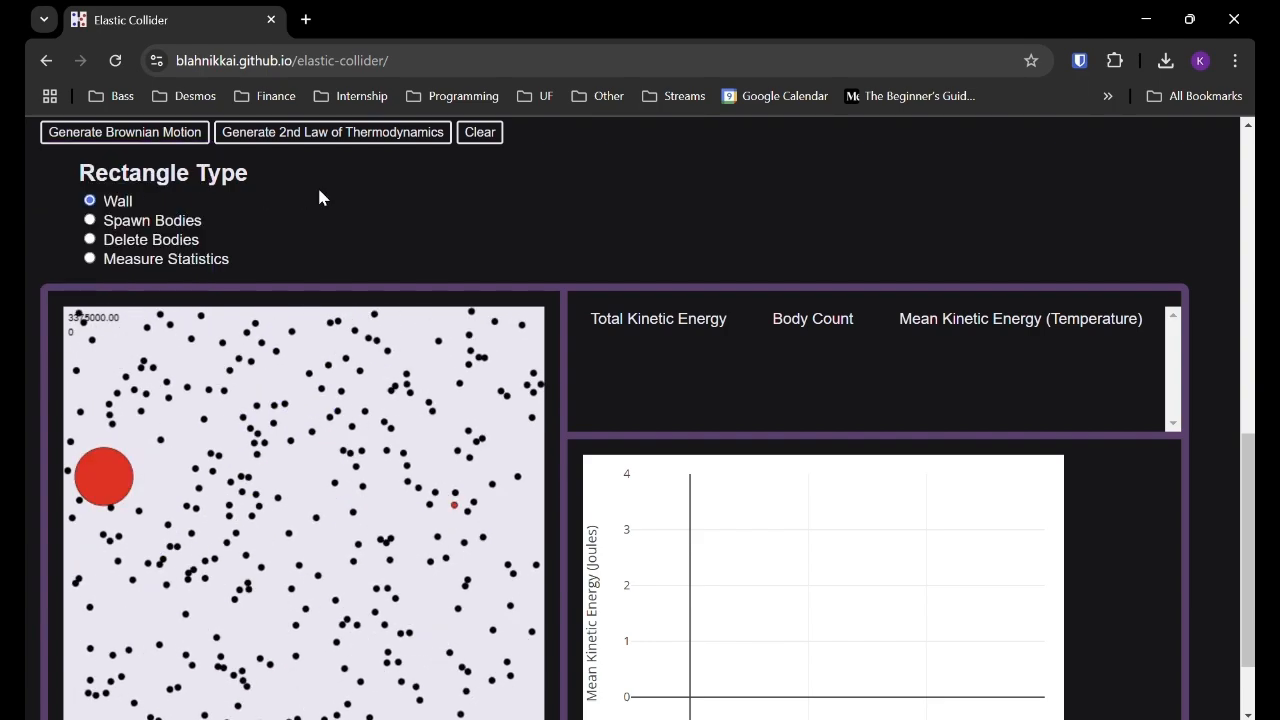
Resume the 300-particle Brownian simulation with mass ratio 100 and velocity 150
{"action": "left_click", "coordinate": [124, 131]}
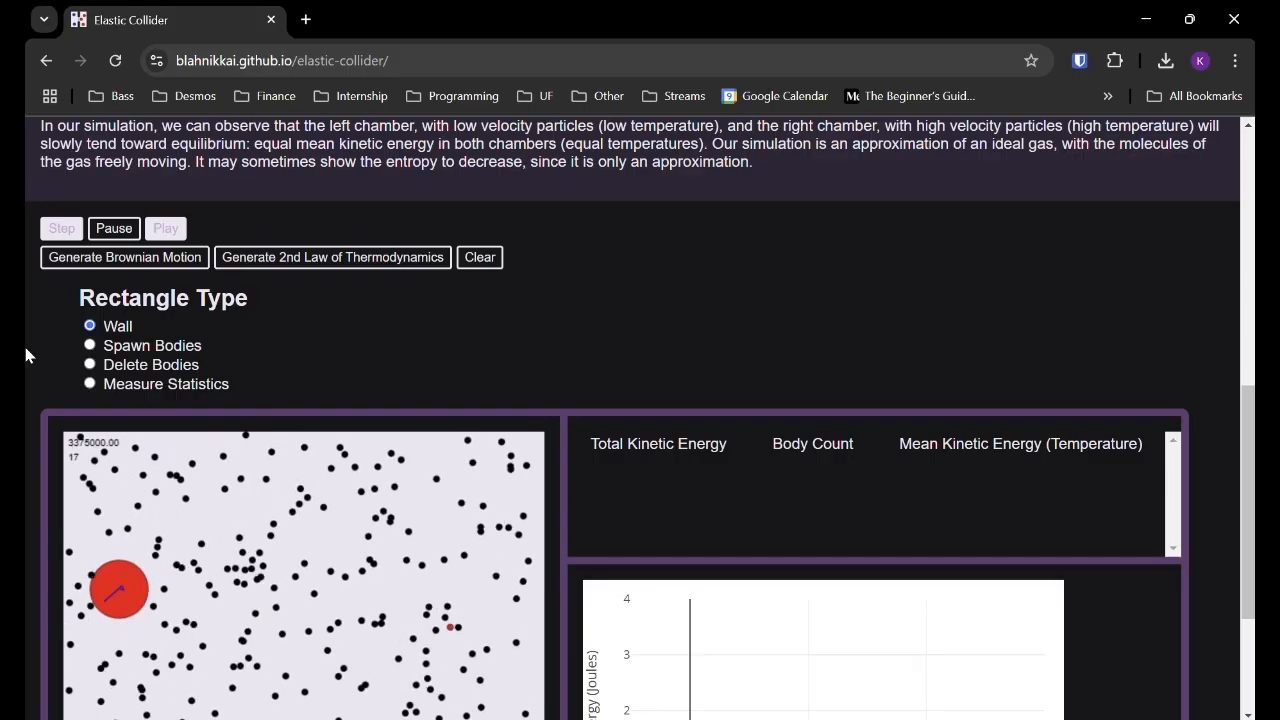
{"action": "scroll", "scroll_direction": "down", "scroll_amount": 3}
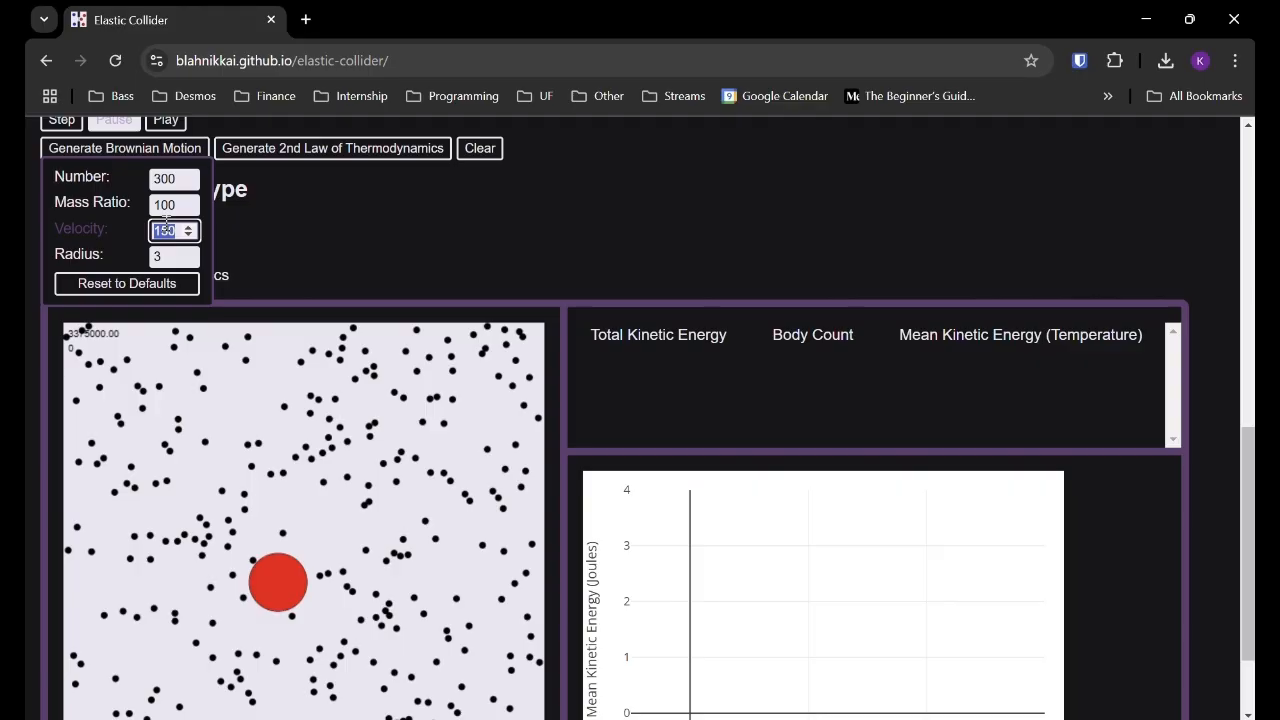
Raise particle velocity from 150 to 300 and run the faster Brownian scene
{"action": "type", "text": "360"}
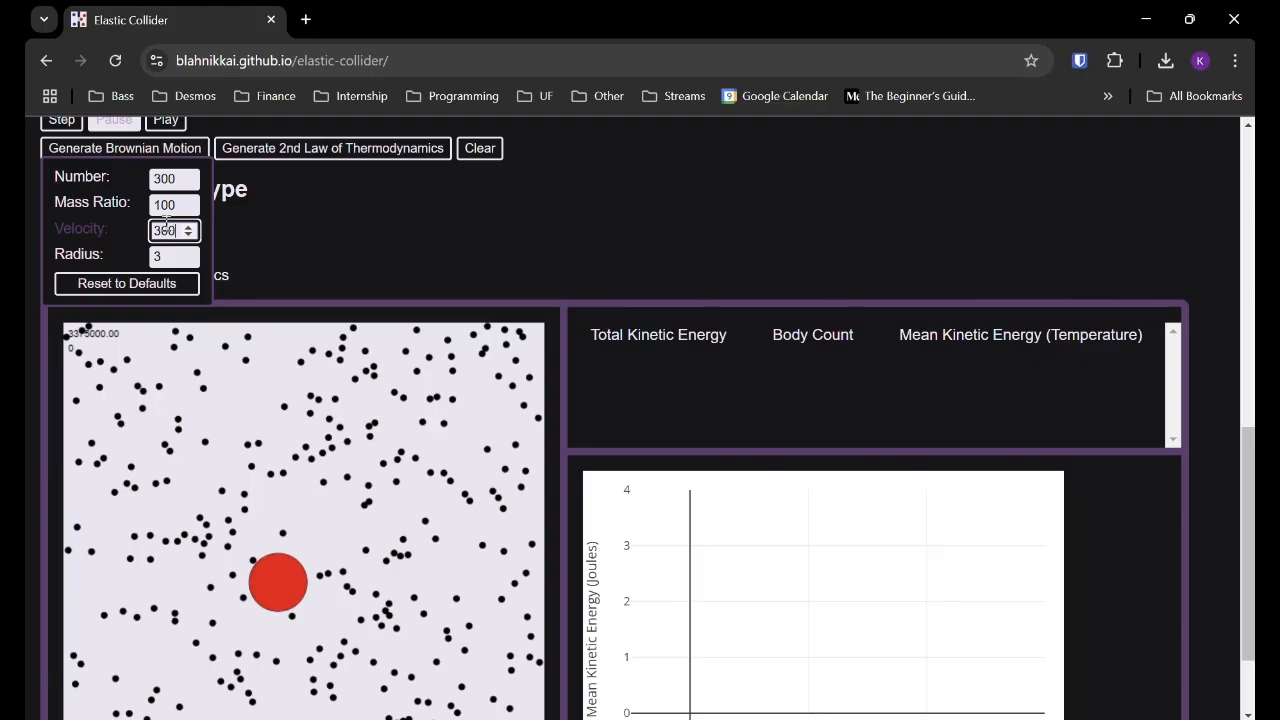
{"action": "type", "text": "300"}
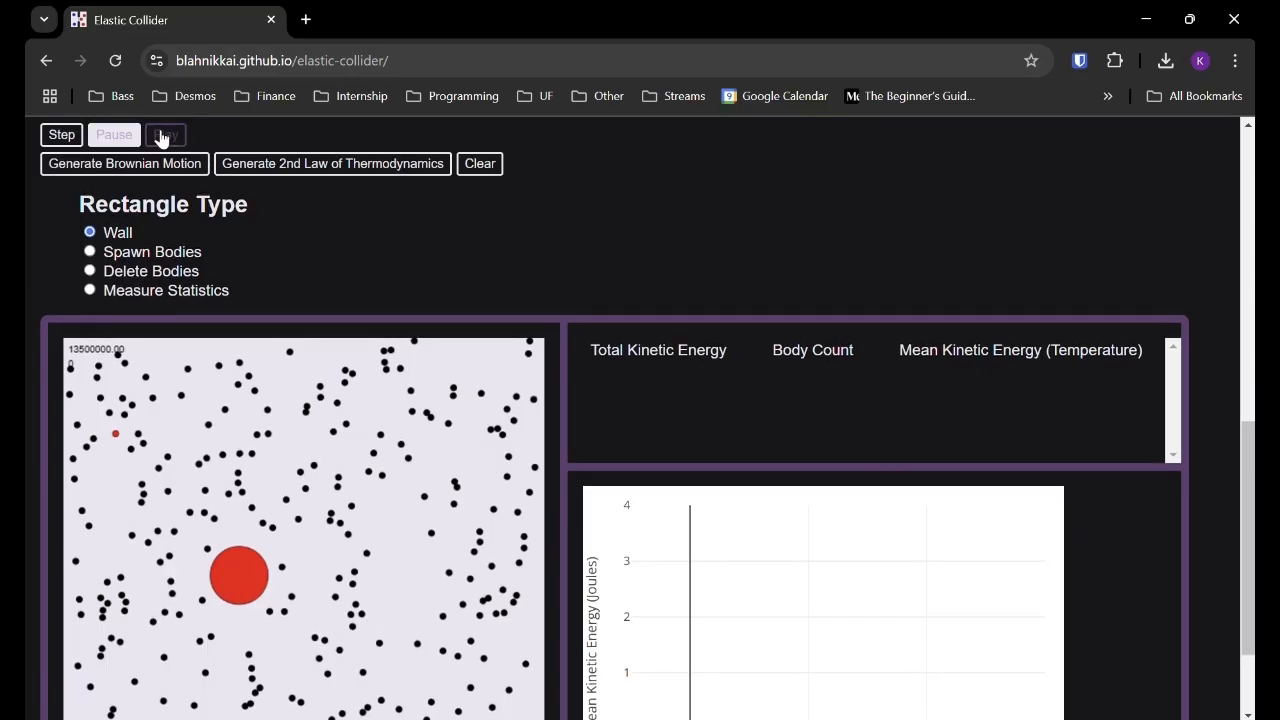
{"action": "left_click", "coordinate": [165, 134]}
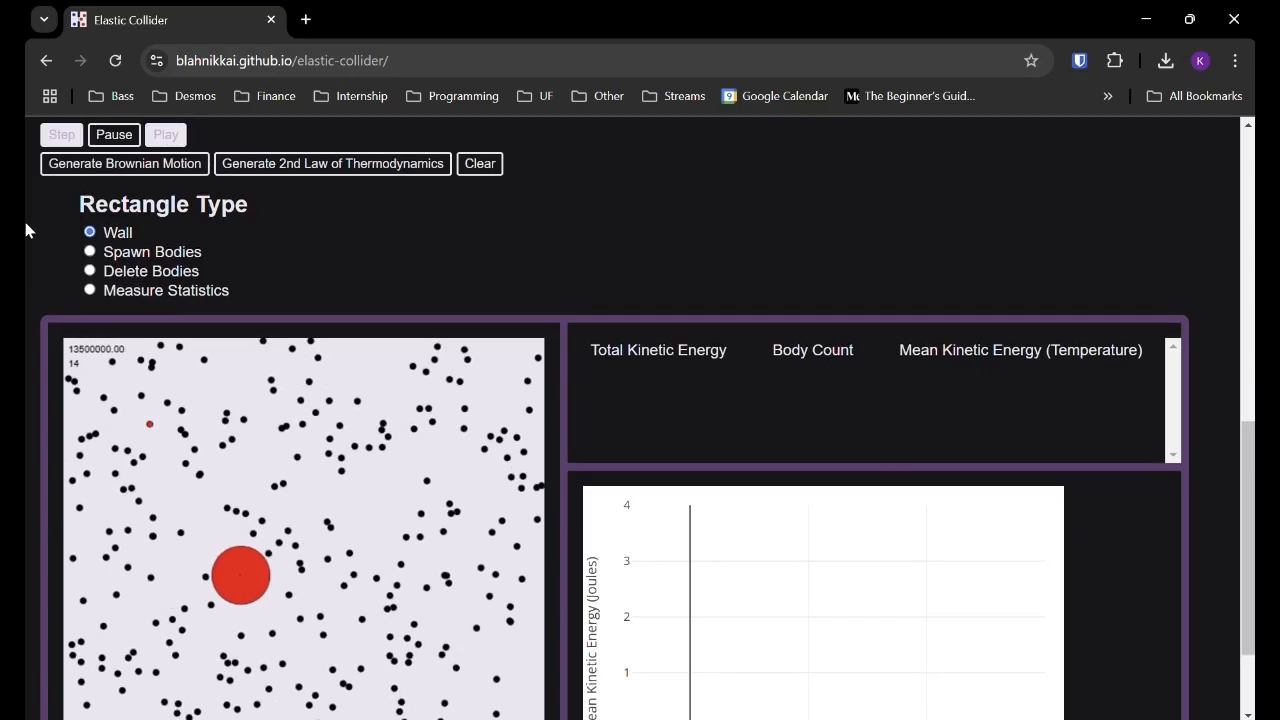
{"action": "scroll", "scroll_direction": "down", "scroll_amount": 3}
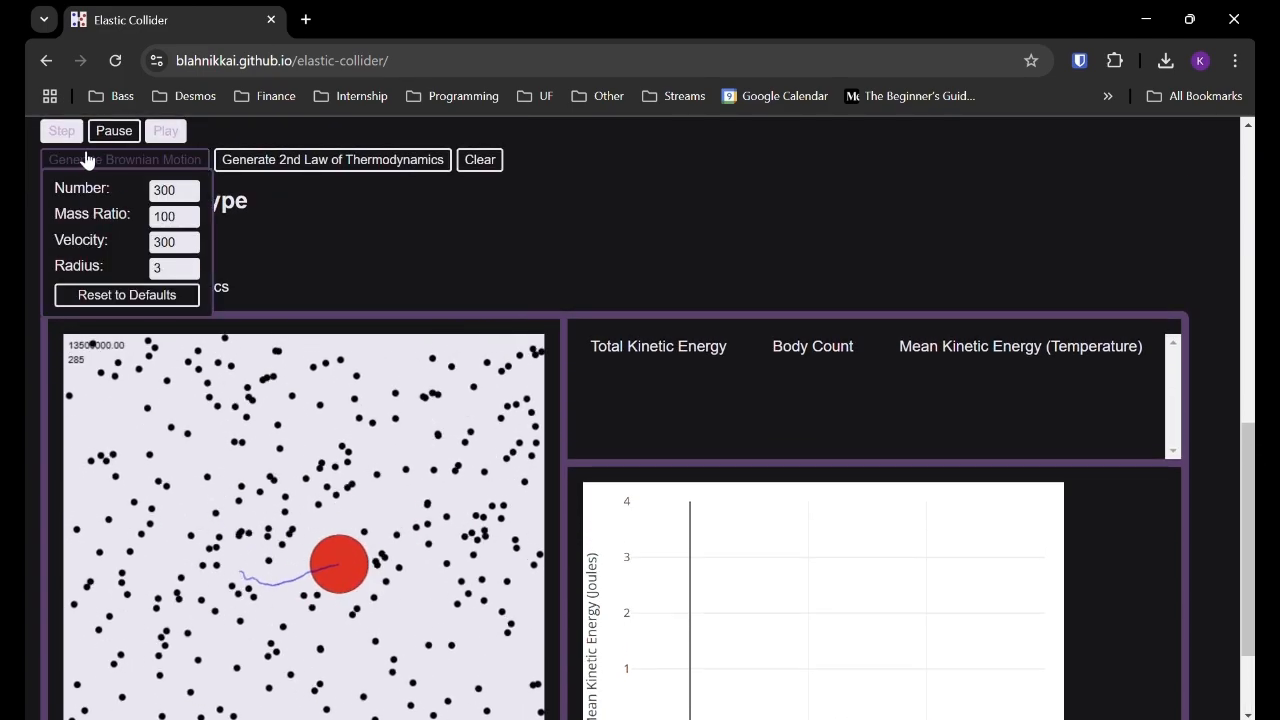
{"action": "scroll", "scroll_direction": "down", "scroll_amount": 3}
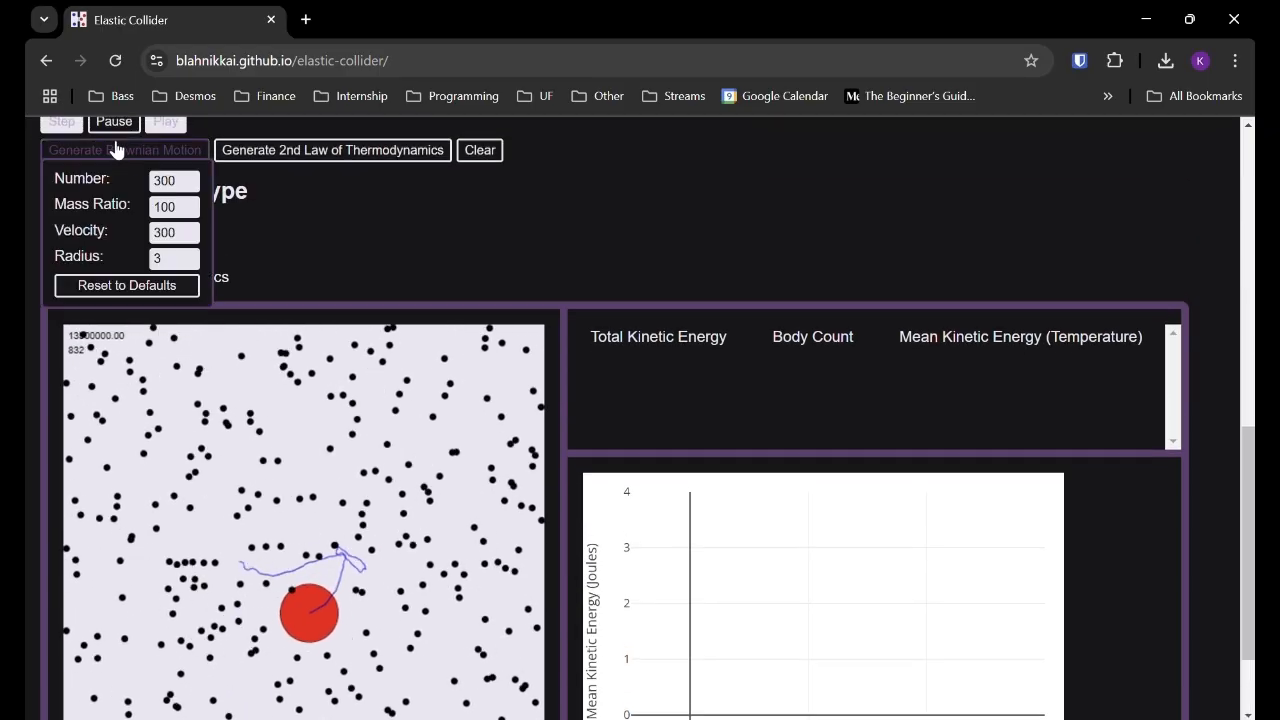
{"action": "scroll", "scroll_direction": "down", "scroll_amount": 3}
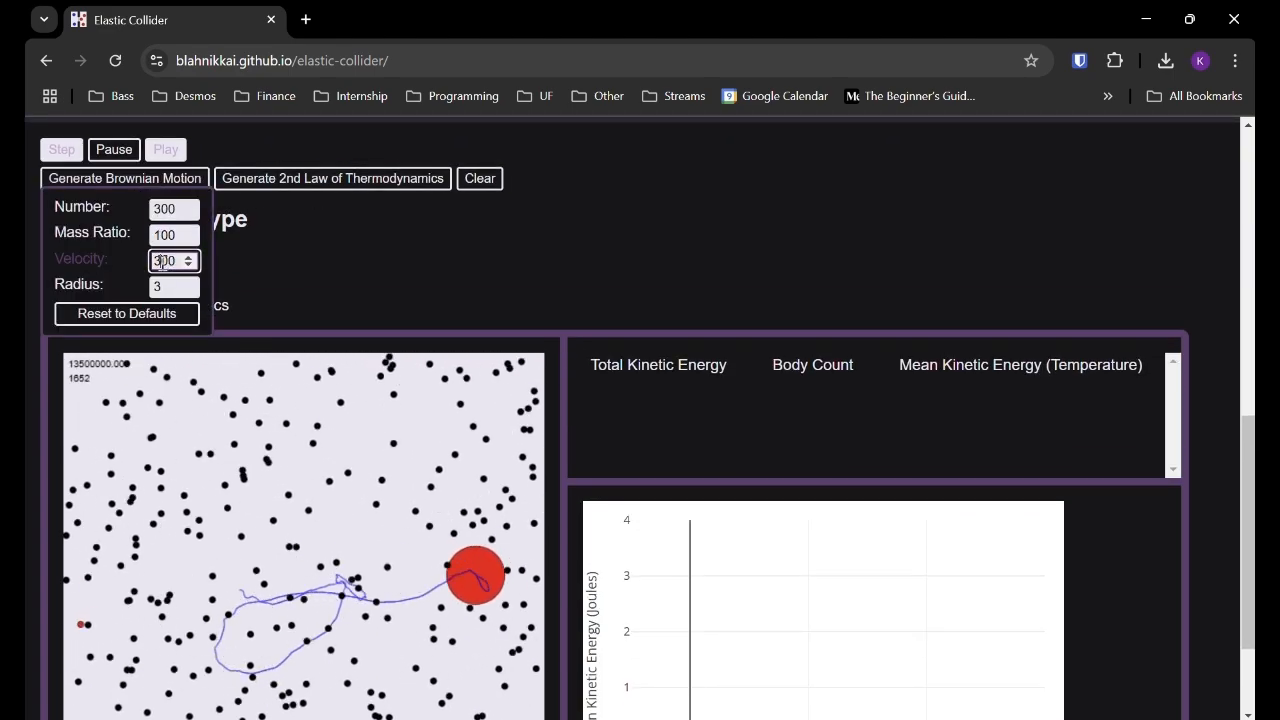
Edit the particle velocity and regenerate a fresh, paused Brownian scene
{"action": "left_click", "coordinate": [188, 255]}
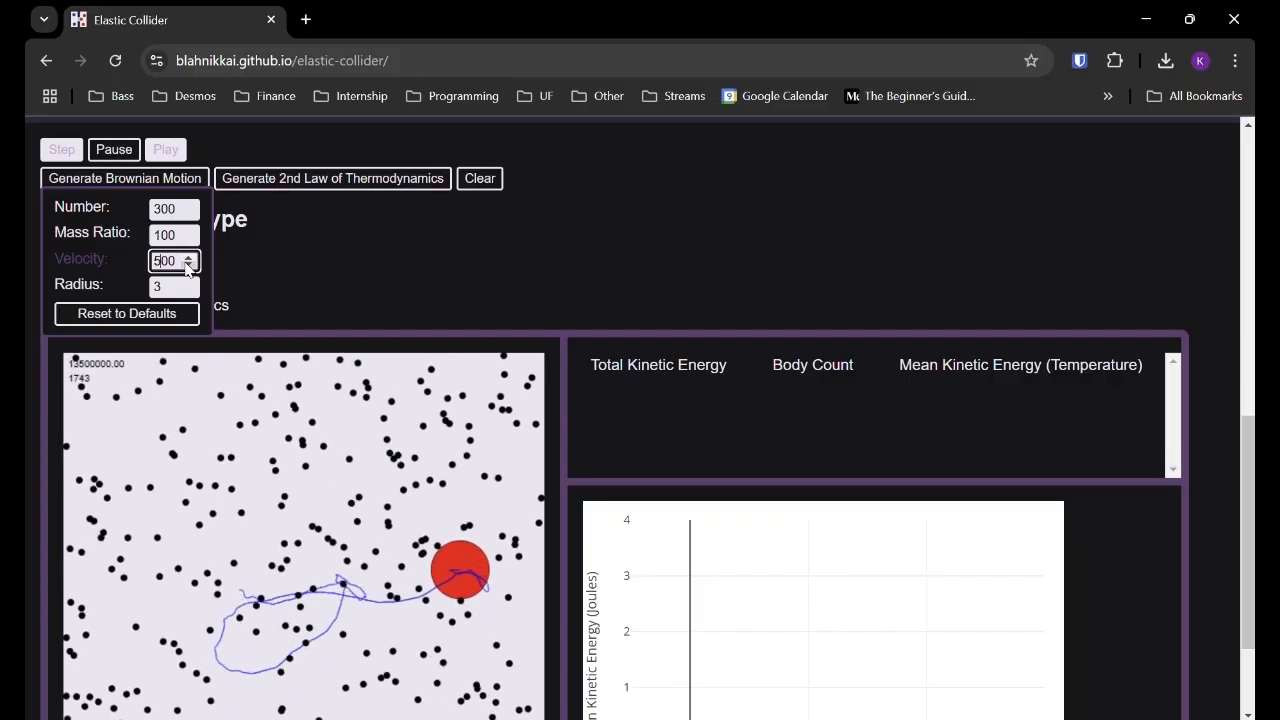
{"action": "scroll", "scroll_direction": "down", "scroll_amount": 3}
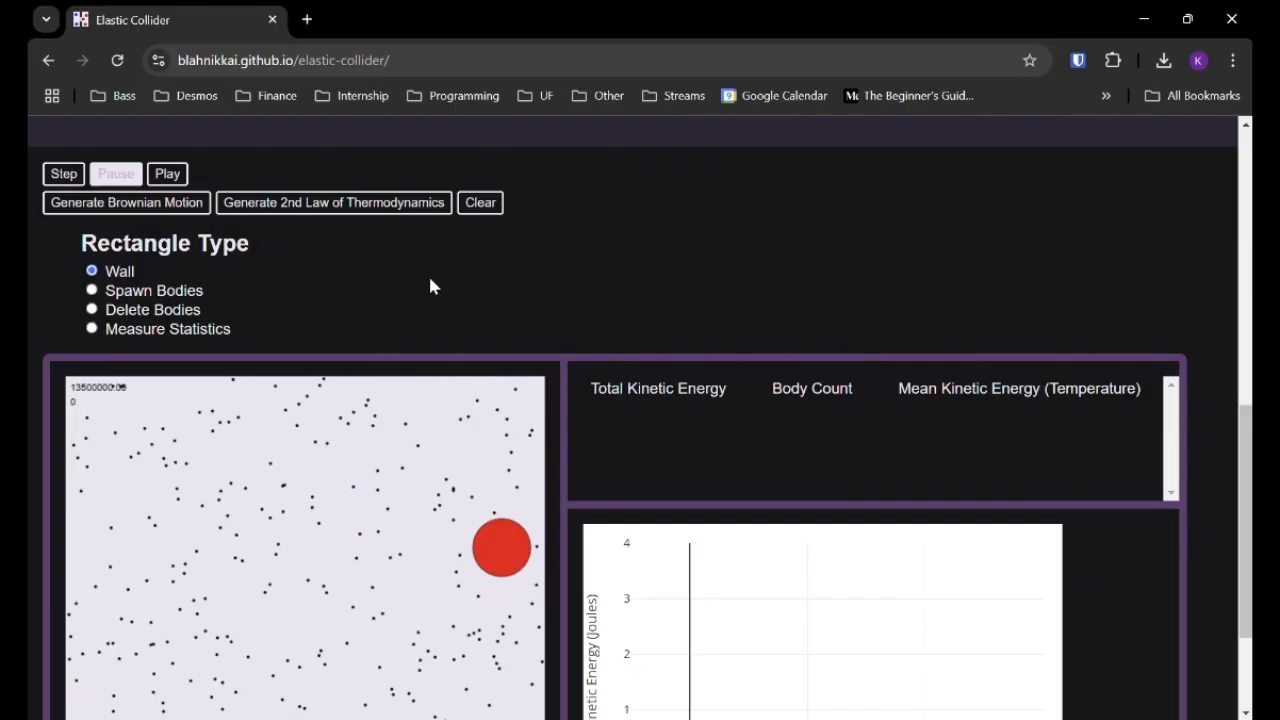
{"action": "left_click", "coordinate": [126, 202]}
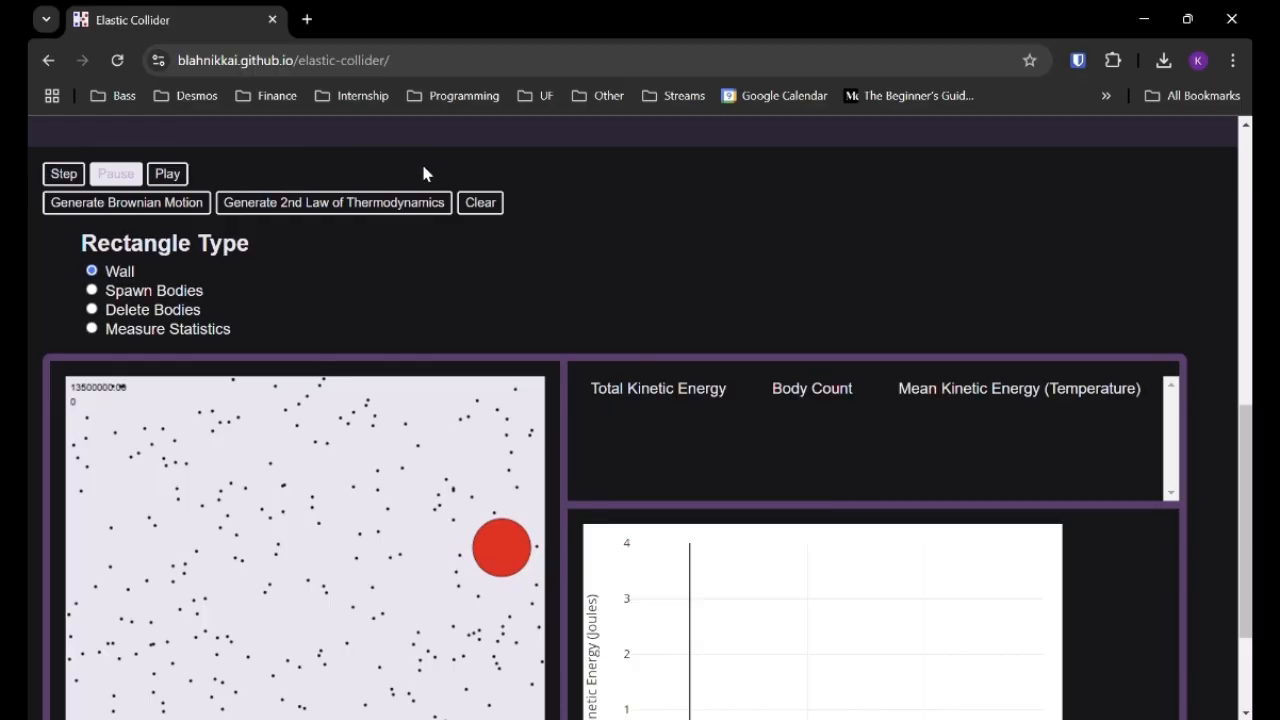
Run the two-chamber scene over 2,500 ticks as hot and cold mean energies converge
{"action": "left_click", "coordinate": [333, 202]}
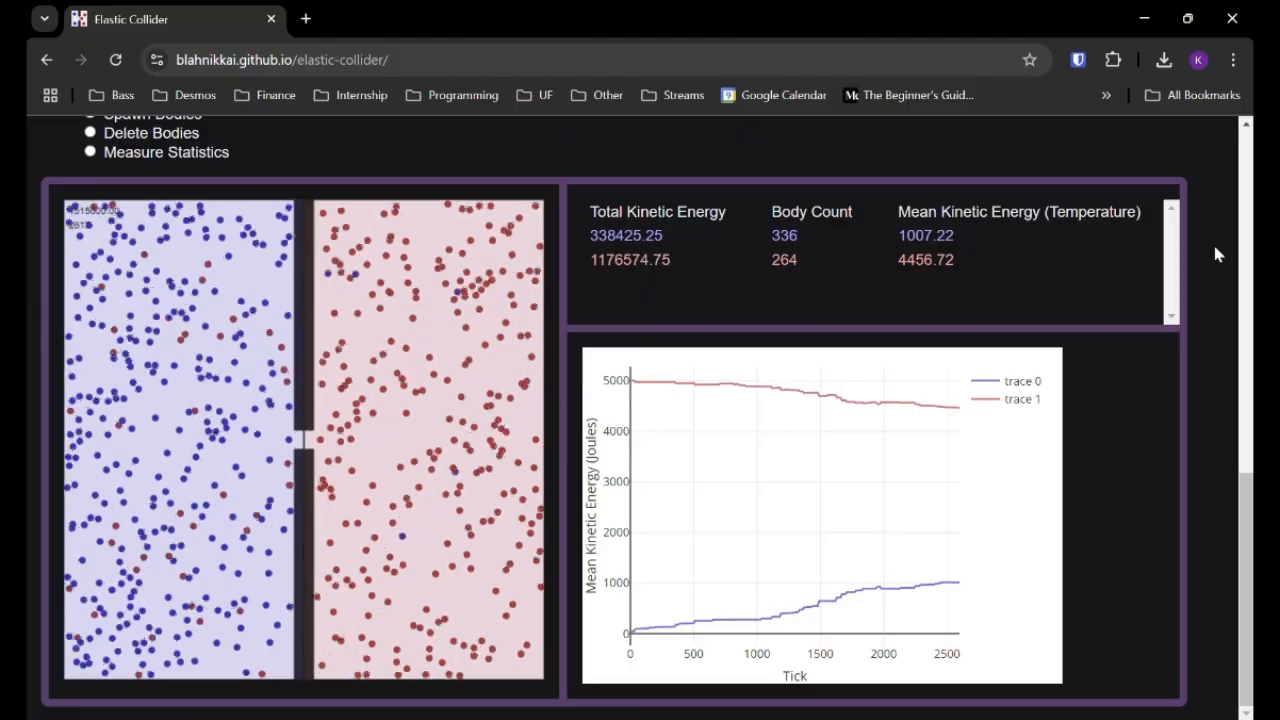
{"action": "mouse_move", "coordinate": [937, 197]}
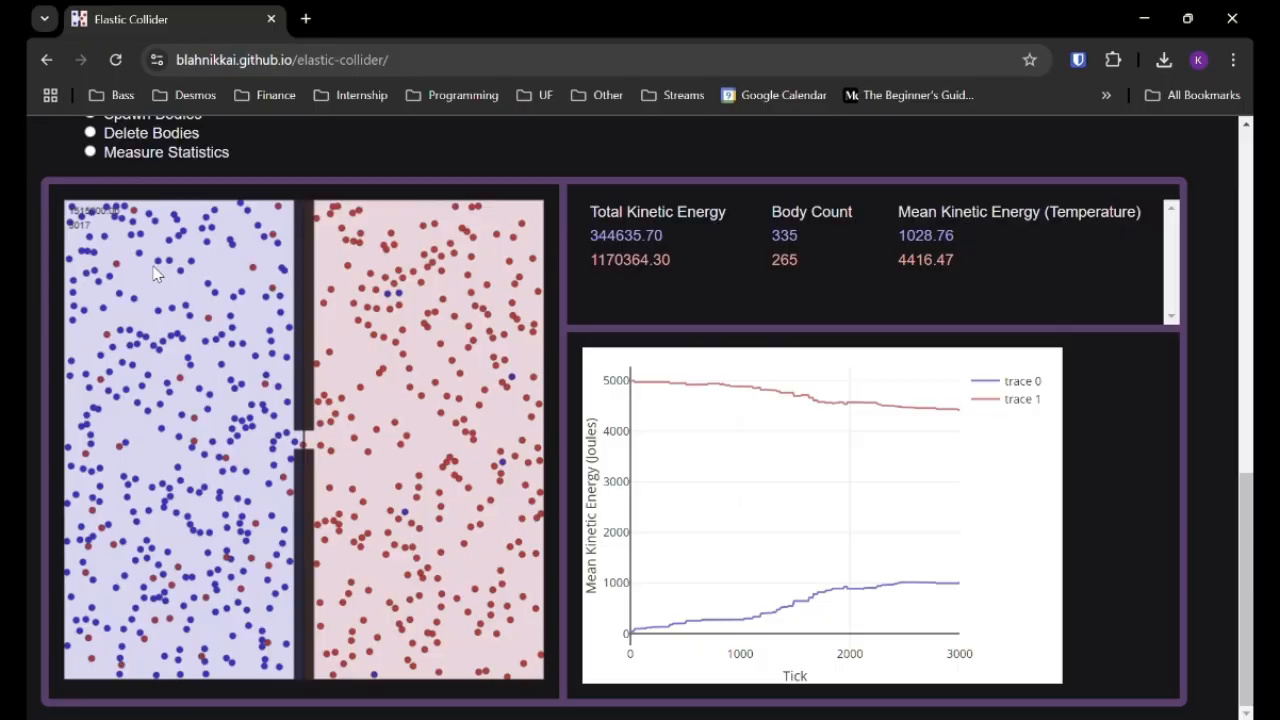
{"action": "mouse_move", "coordinate": [386, 391]}
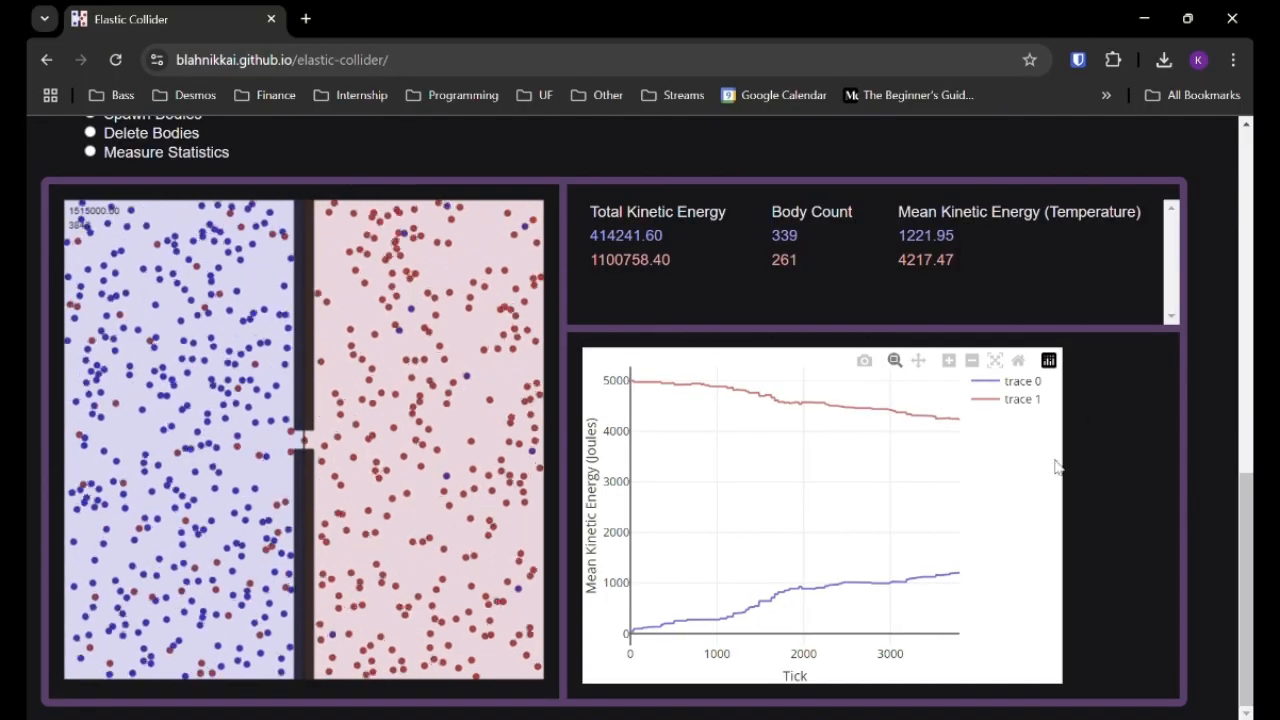
{"action": "mouse_move", "coordinate": [785, 407]}
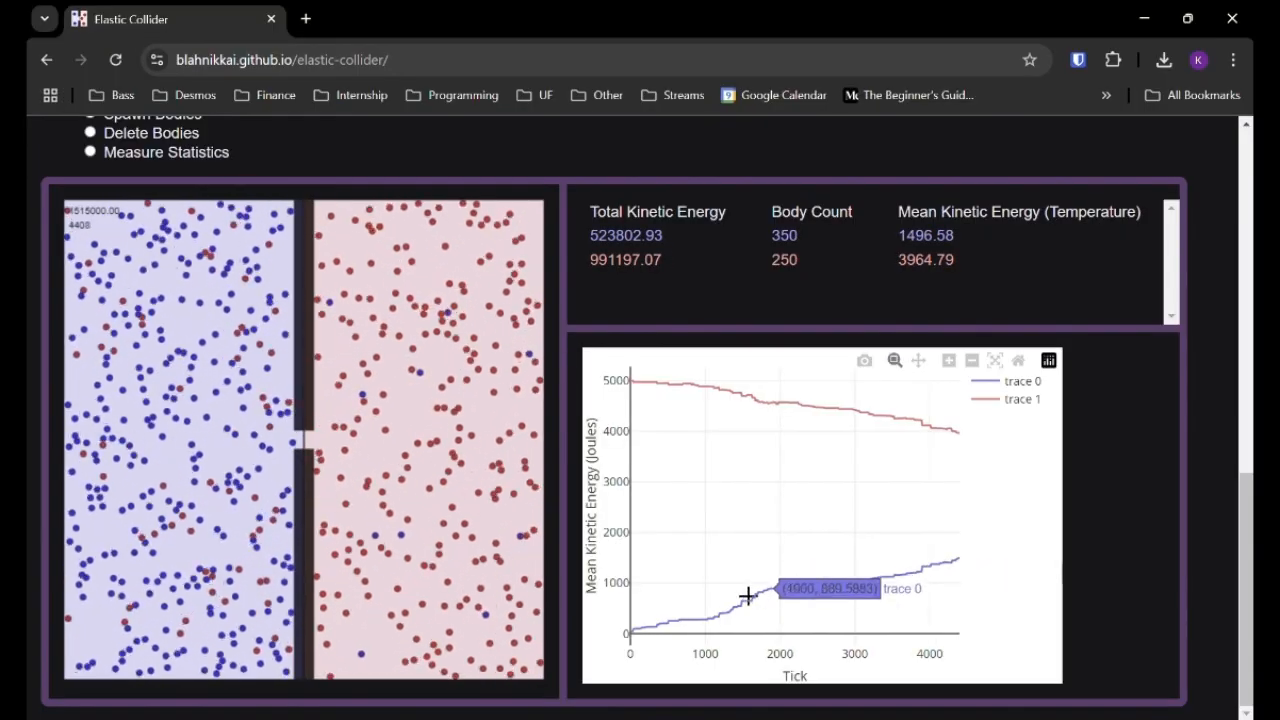
{"action": "mouse_move", "coordinate": [1007, 493]}
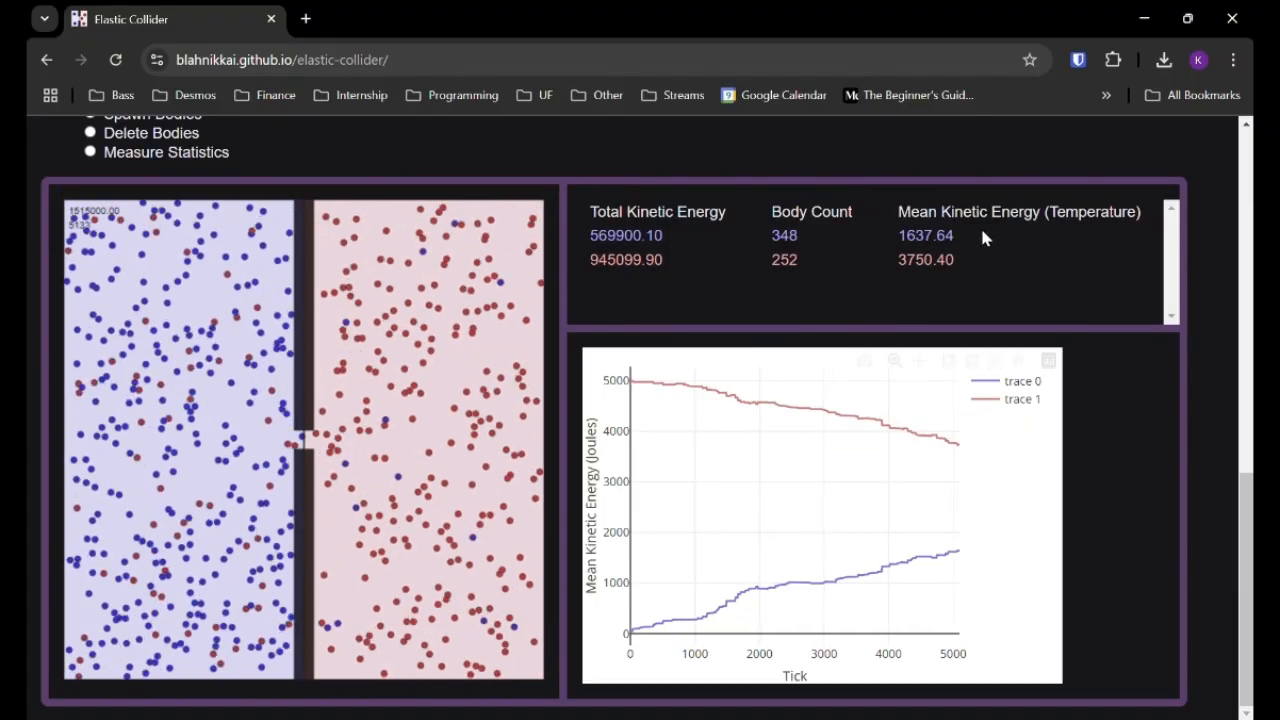
{"action": "mouse_move", "coordinate": [1061, 212]}
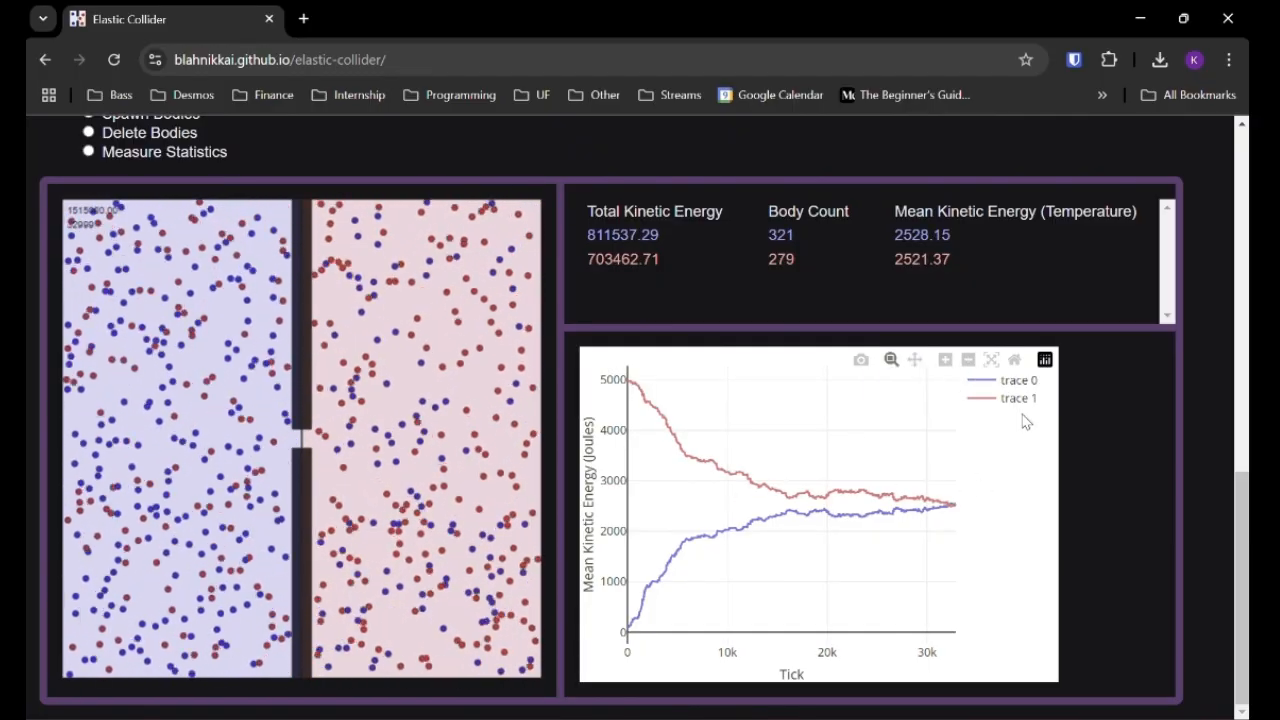
{"action": "mouse_move", "coordinate": [1044, 360]}
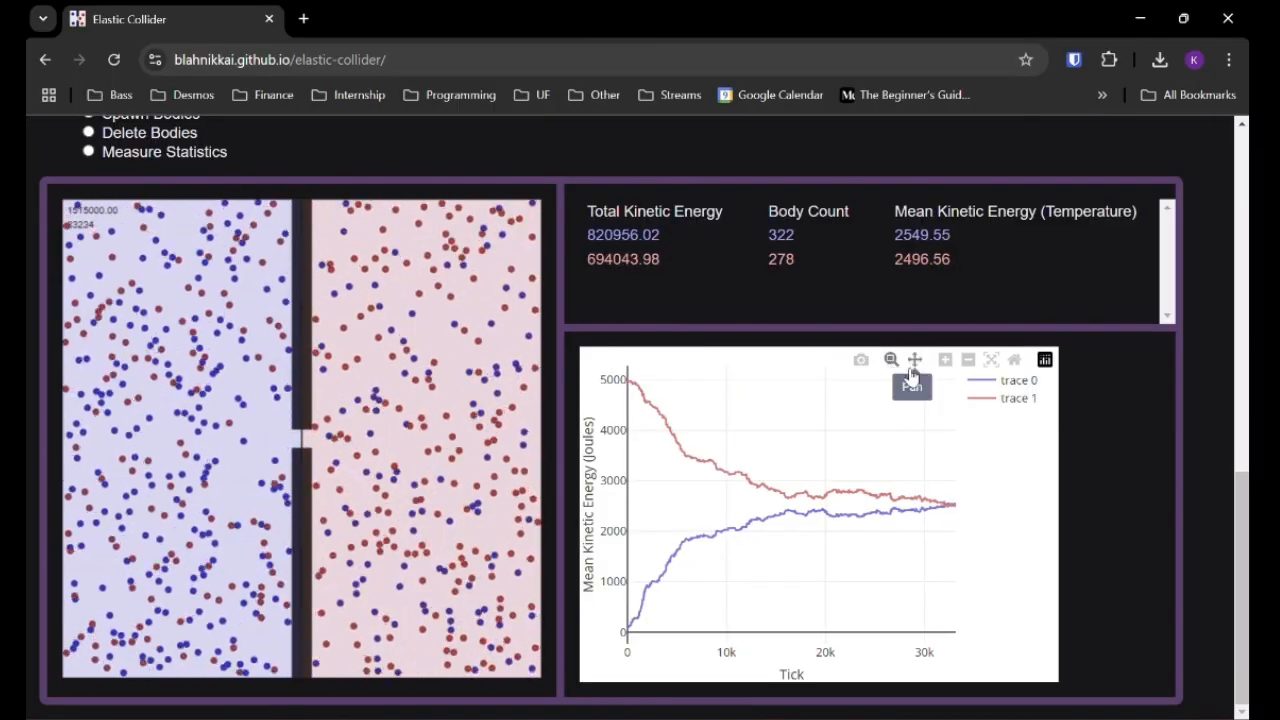
{"action": "mouse_move", "coordinate": [889, 360]}
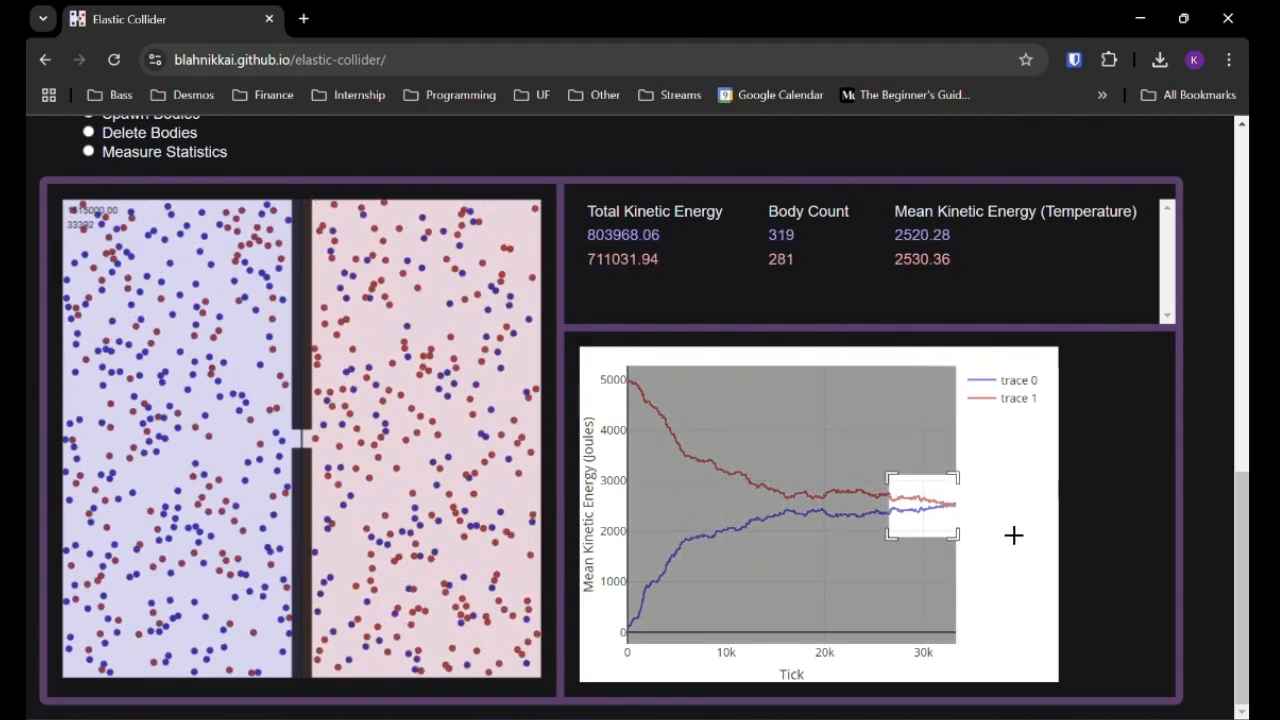
Zoom the Mean Kinetic Energy graph onto the curves meeting near 2,500 joules
{"action": "left_click_drag", "start_coordinate": [890, 475], "coordinate": [955, 535]}
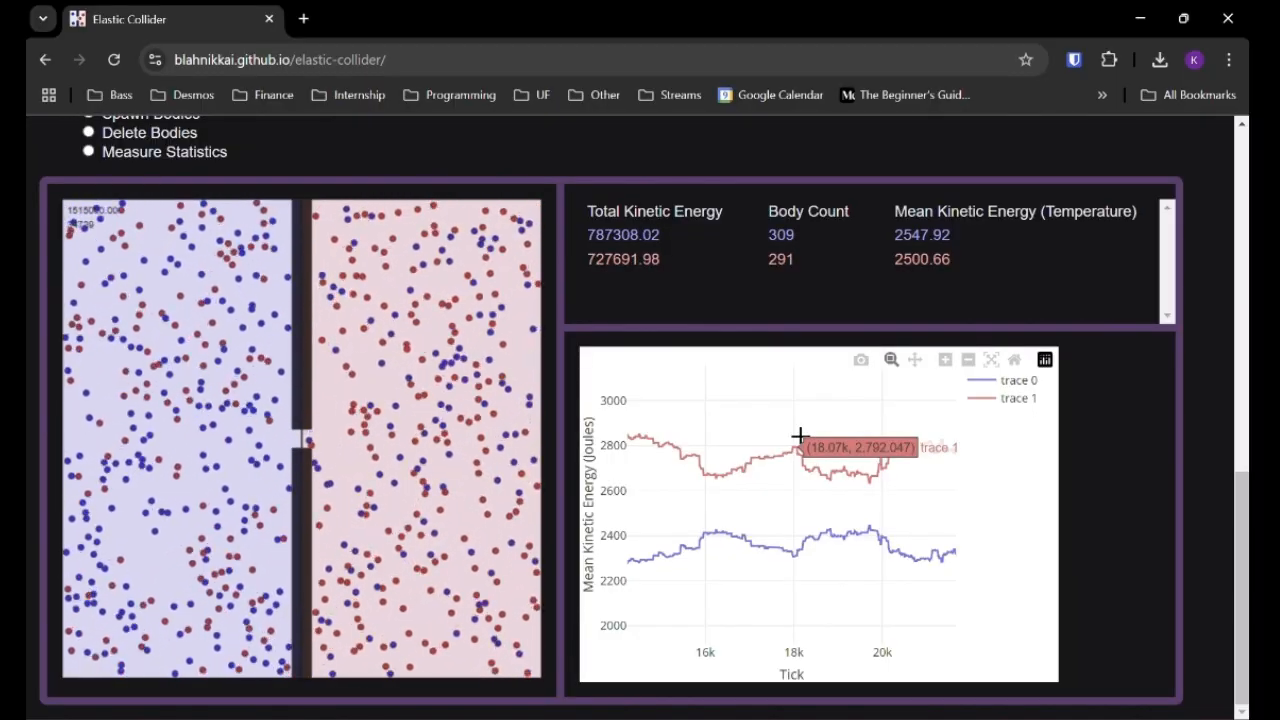
{"action": "mouse_move", "coordinate": [984, 409]}
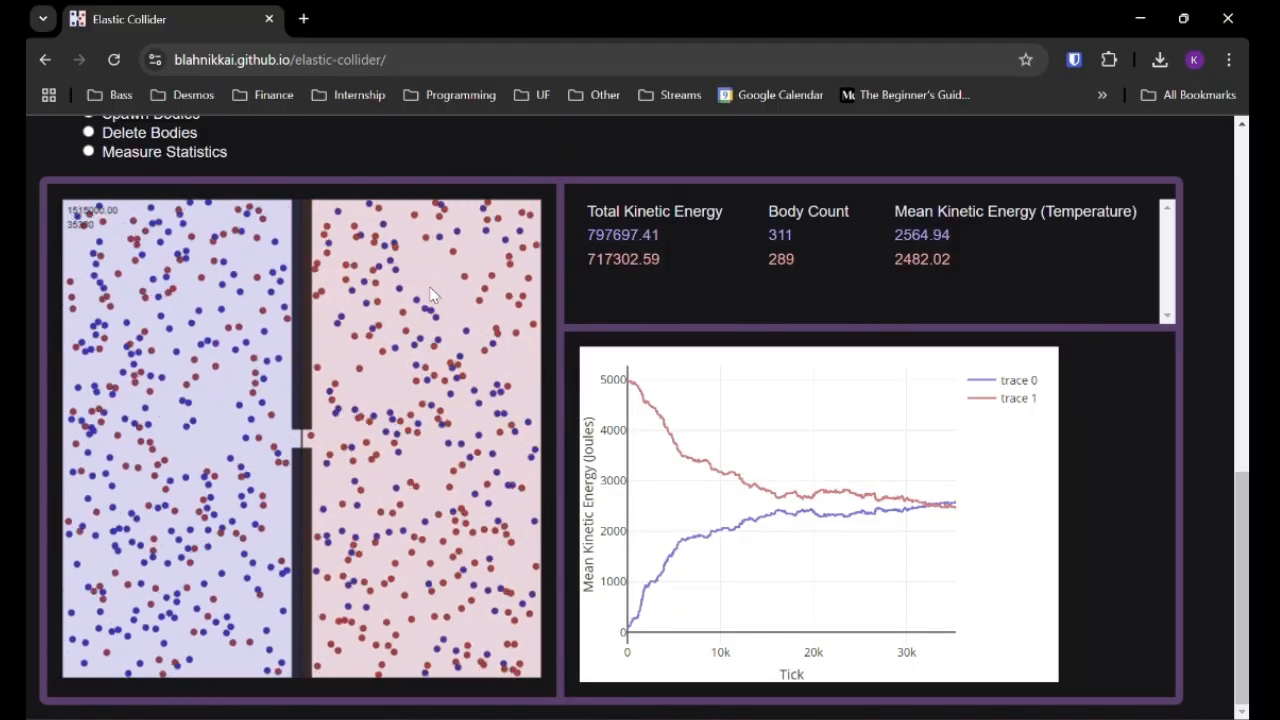
{"action": "mouse_move", "coordinate": [906, 482]}
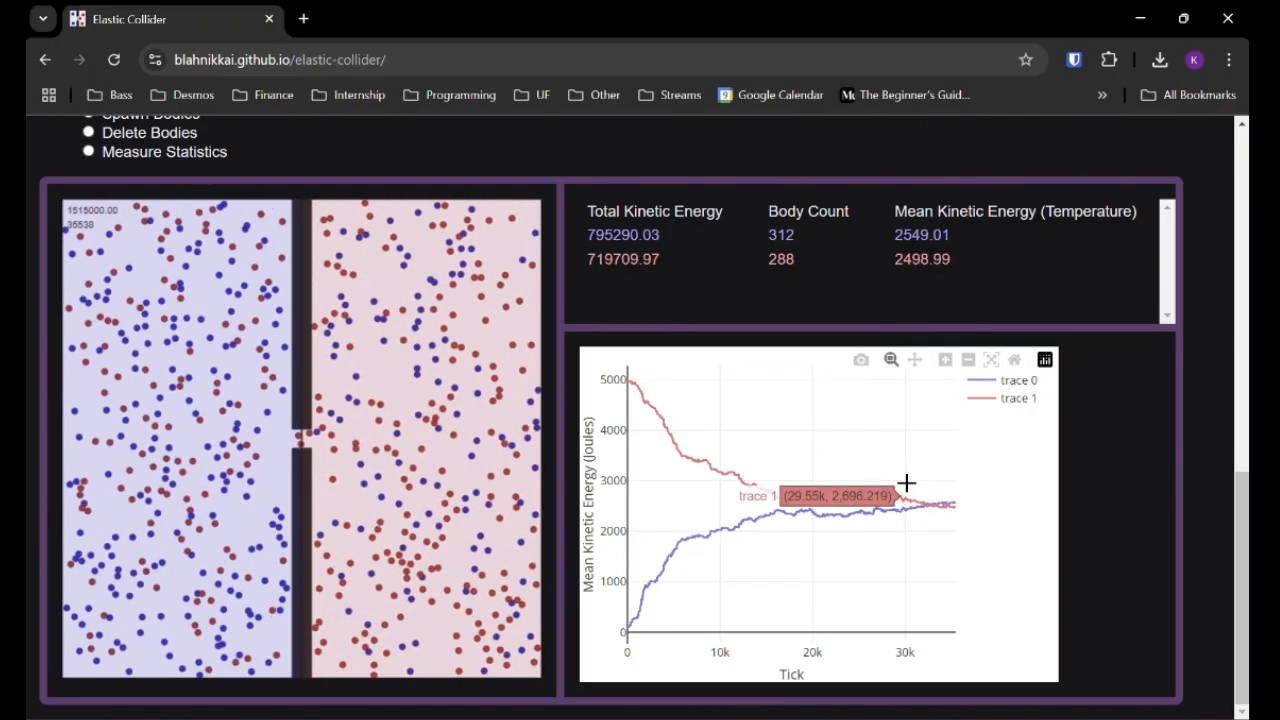
{"action": "mouse_move", "coordinate": [1015, 360]}
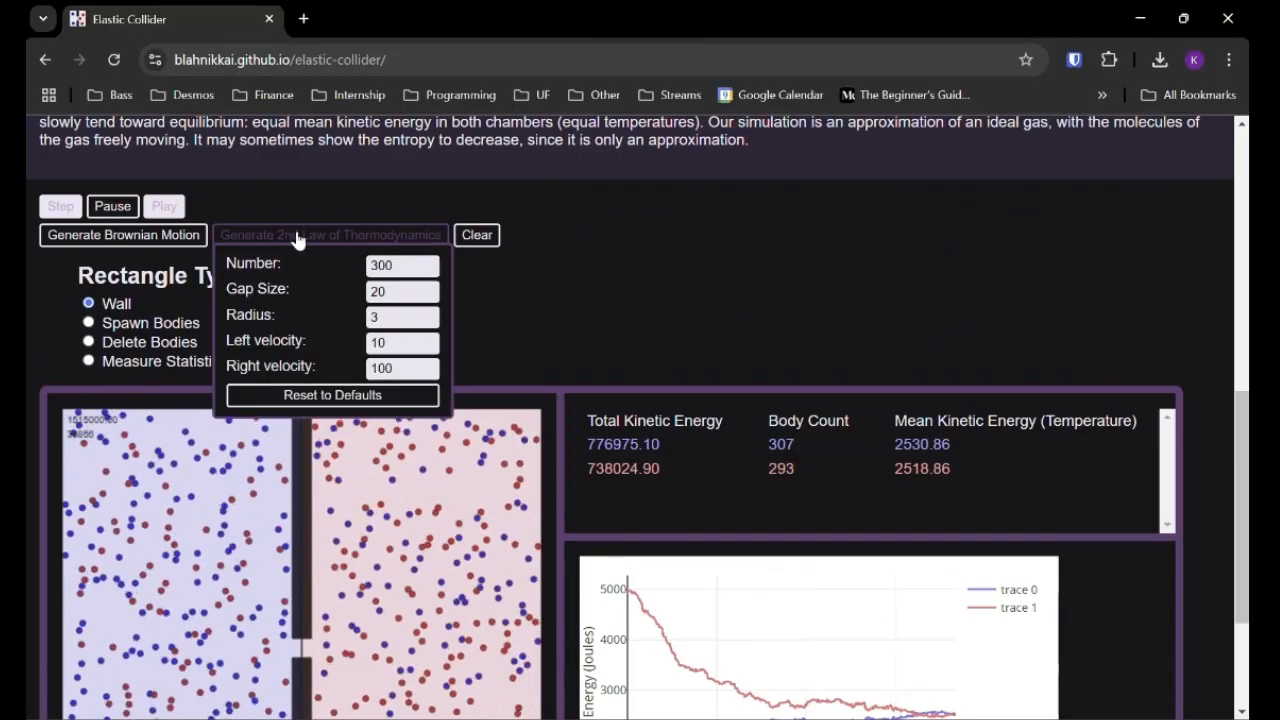
Regenerate the second-law scenario with 300 cold bodies left and 300 hot right
{"action": "left_click", "coordinate": [397, 265]}
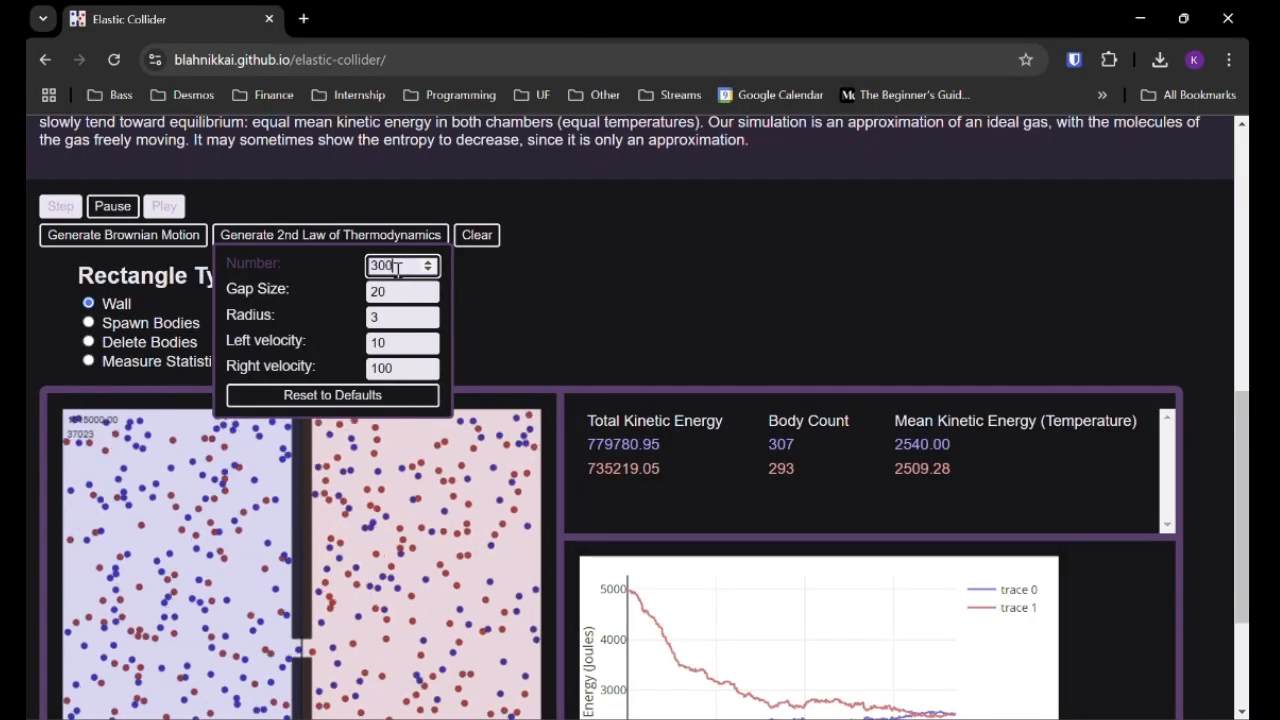
{"action": "left_click", "coordinate": [400, 291]}
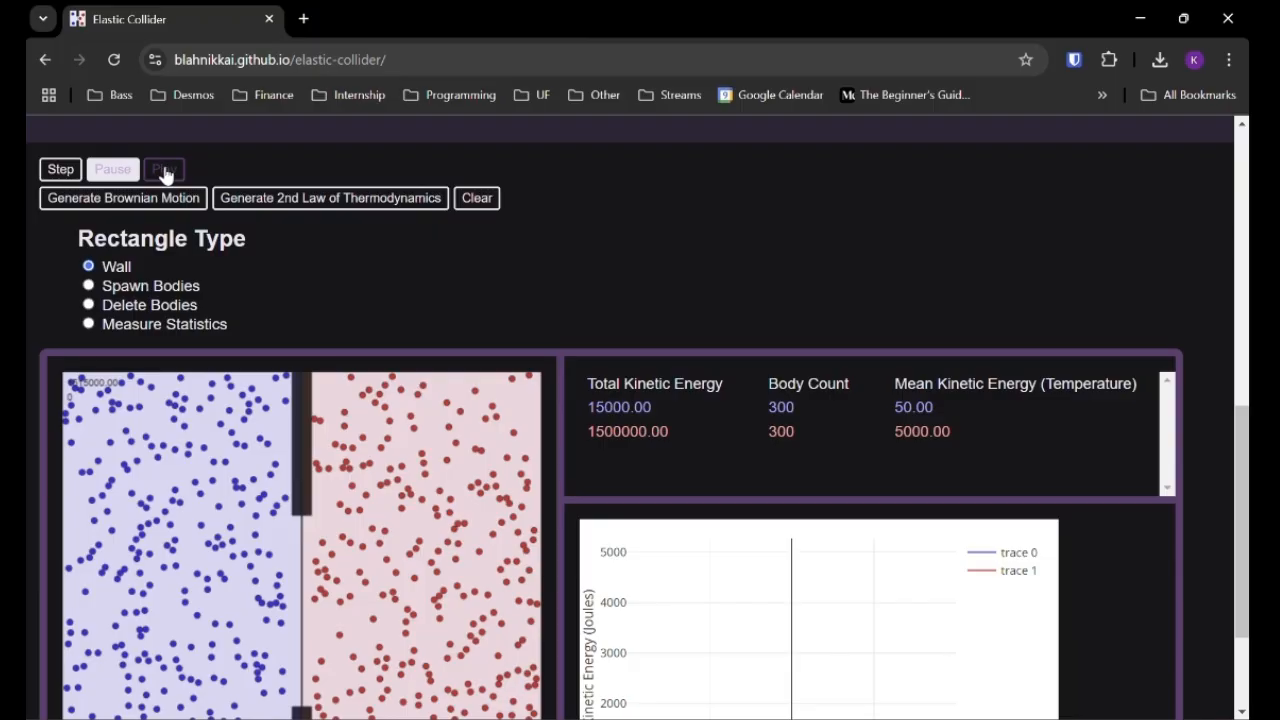
Run the new scenario until both chambers' mean energies approach 2,500 joules
{"action": "left_click", "coordinate": [164, 168]}
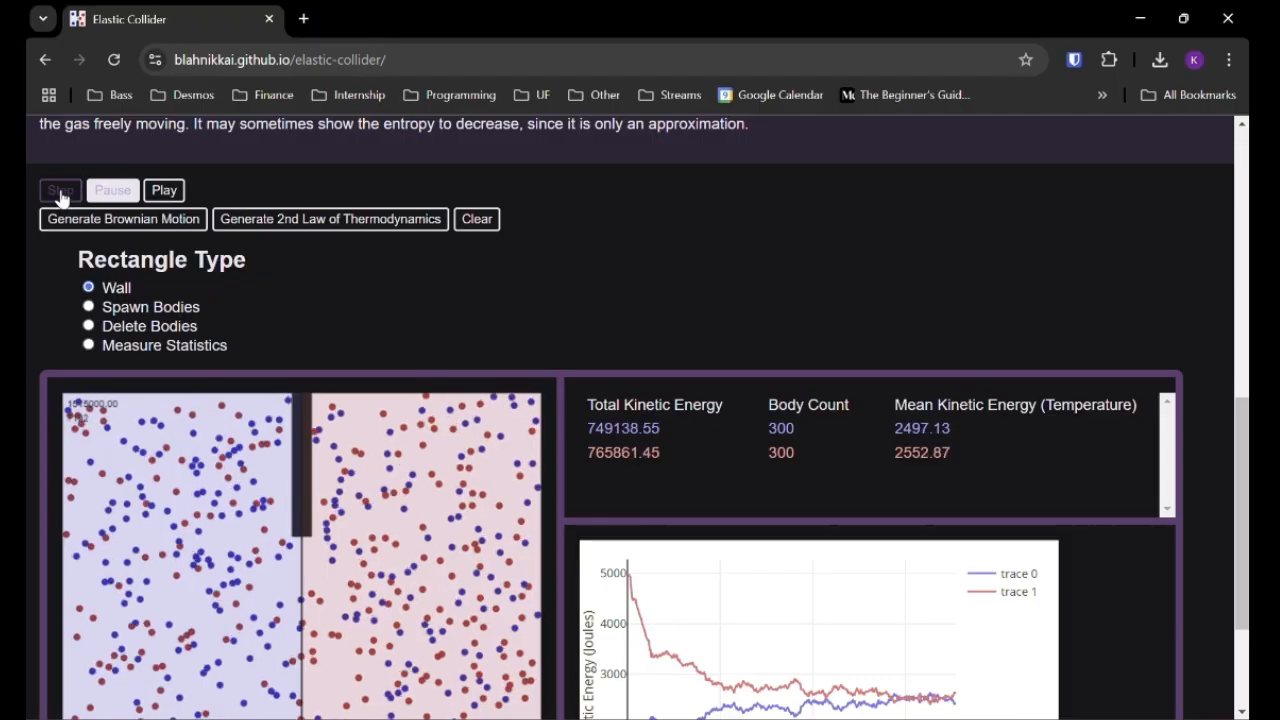
Resume the two-chamber simulation near equilibrium, with body counts shifting to 279 and 321
{"action": "left_click", "coordinate": [164, 190]}
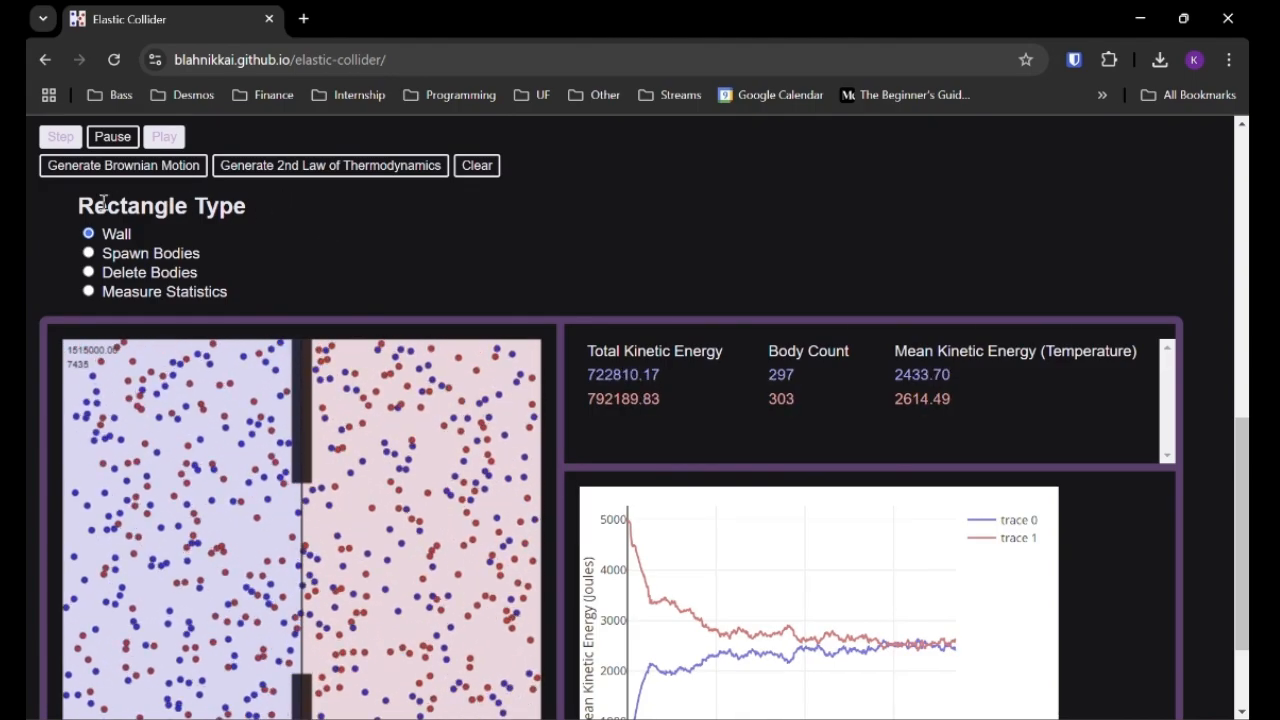
{"action": "scroll", "scroll_direction": "down", "scroll_amount": 3}
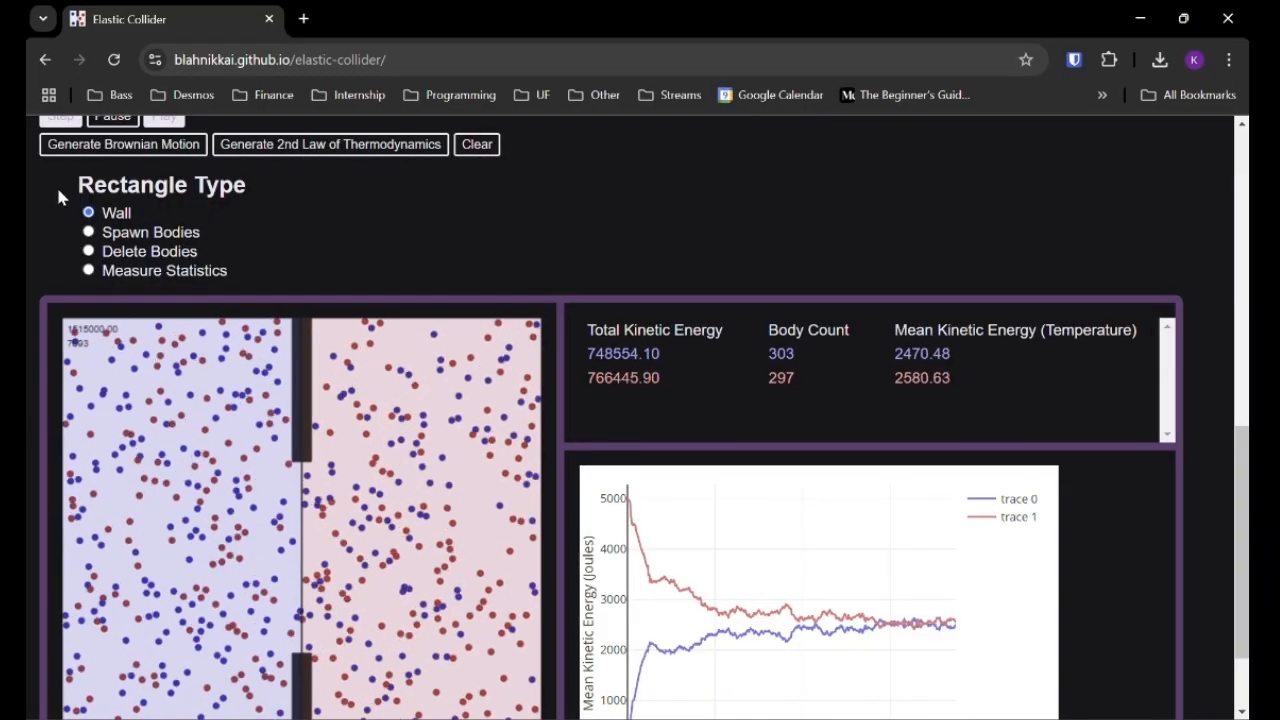
{"action": "scroll", "scroll_direction": "down", "scroll_amount": 3}
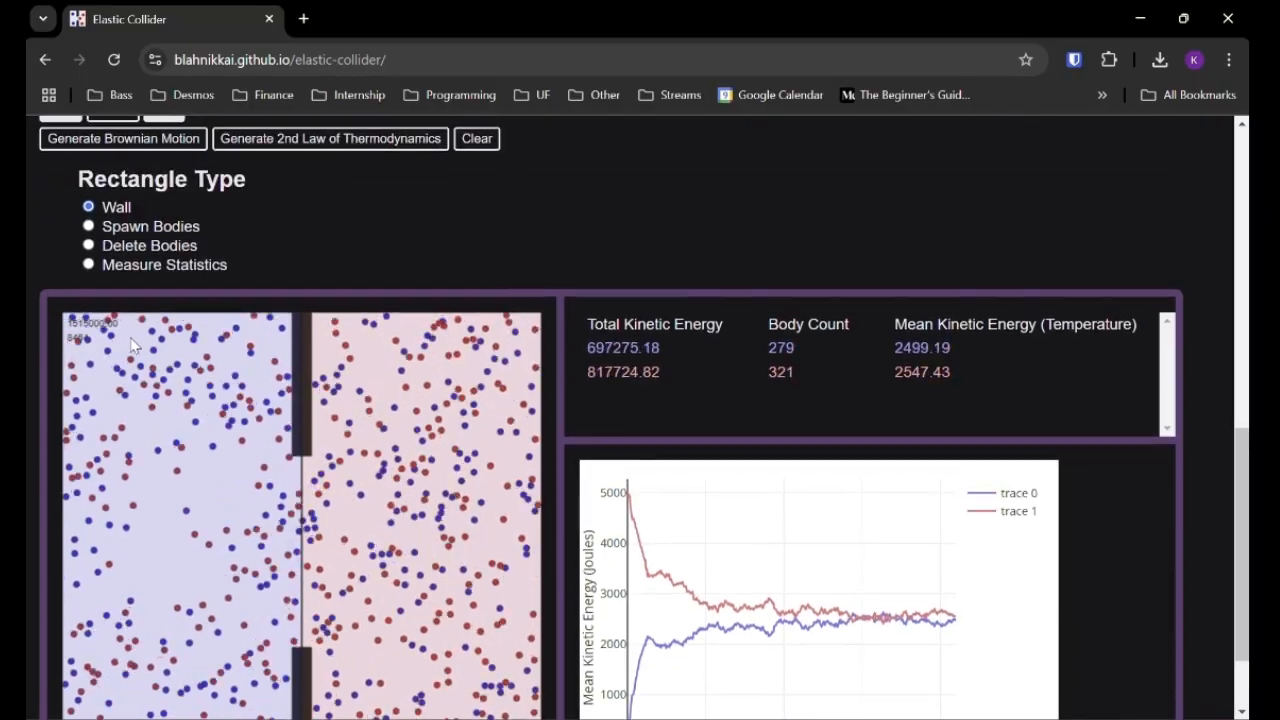
Spawn a batch of 100 faster bodies at velocity 200 in the chambers
{"action": "left_click", "coordinate": [88, 225]}
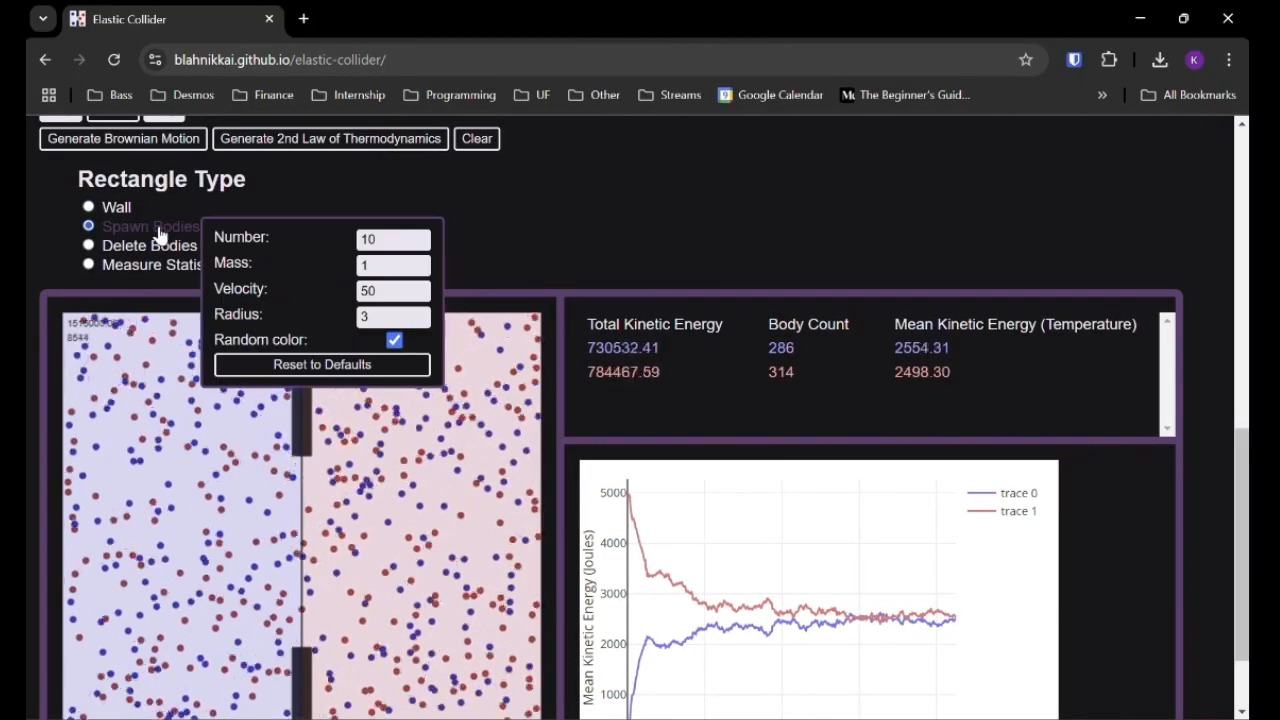
{"action": "scroll", "scroll_direction": "down", "scroll_amount": 3}
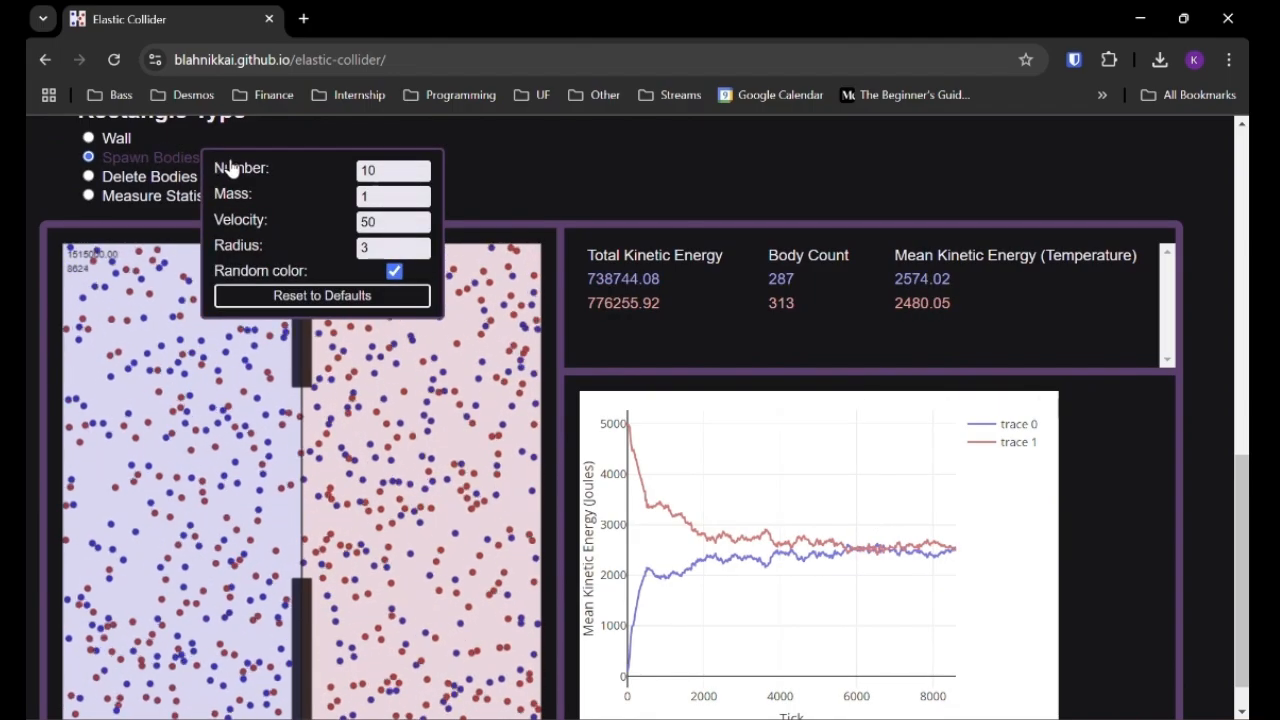
{"action": "type", "text": "100"}
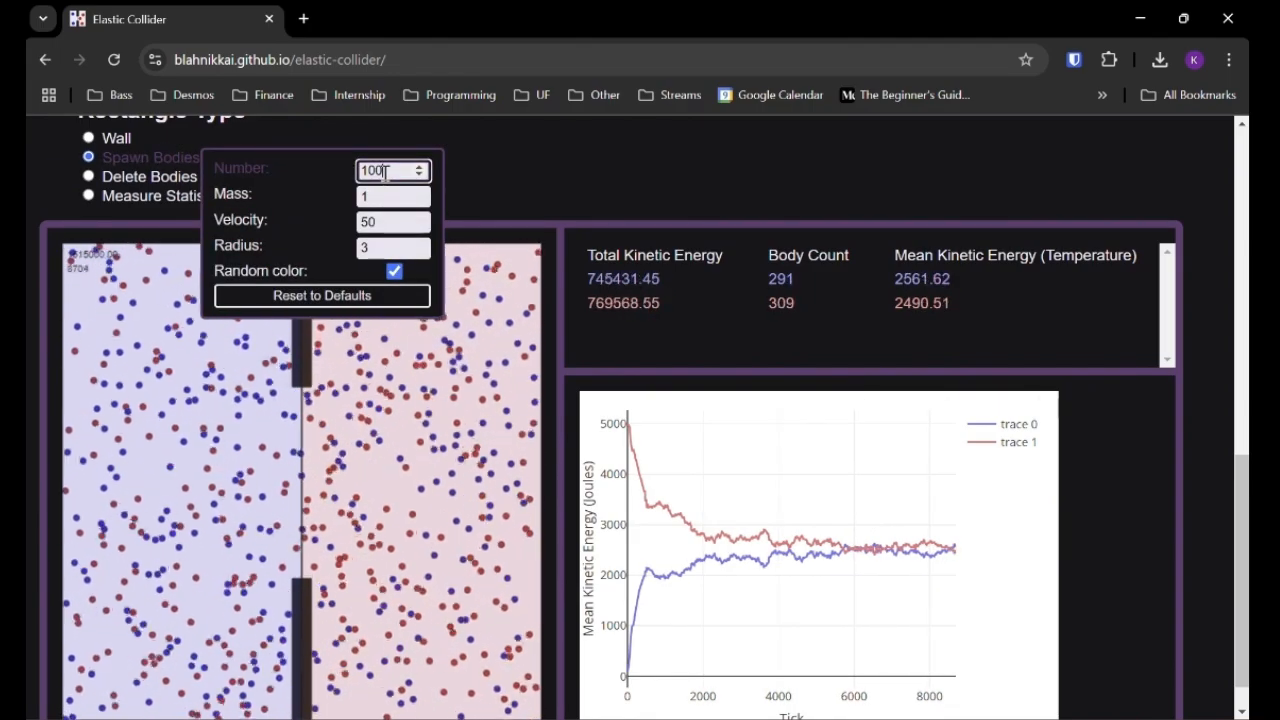
{"action": "left_click", "coordinate": [387, 195]}
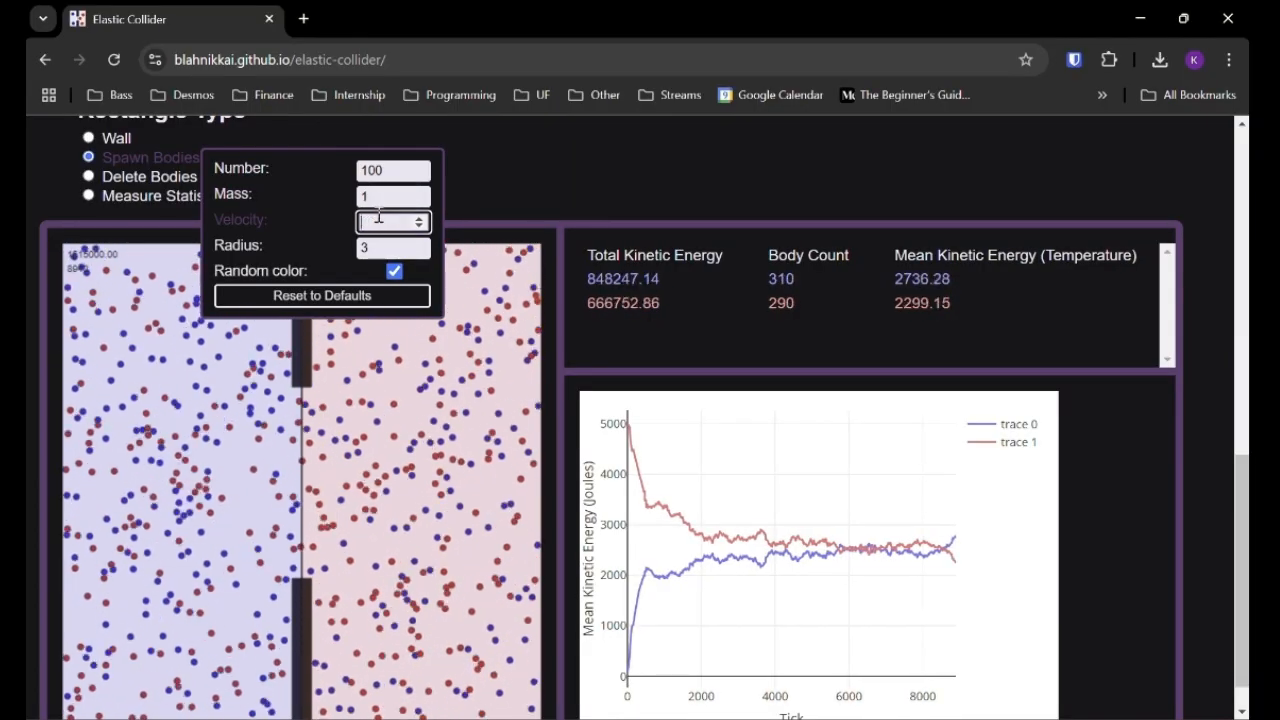
{"action": "type", "text": "200"}
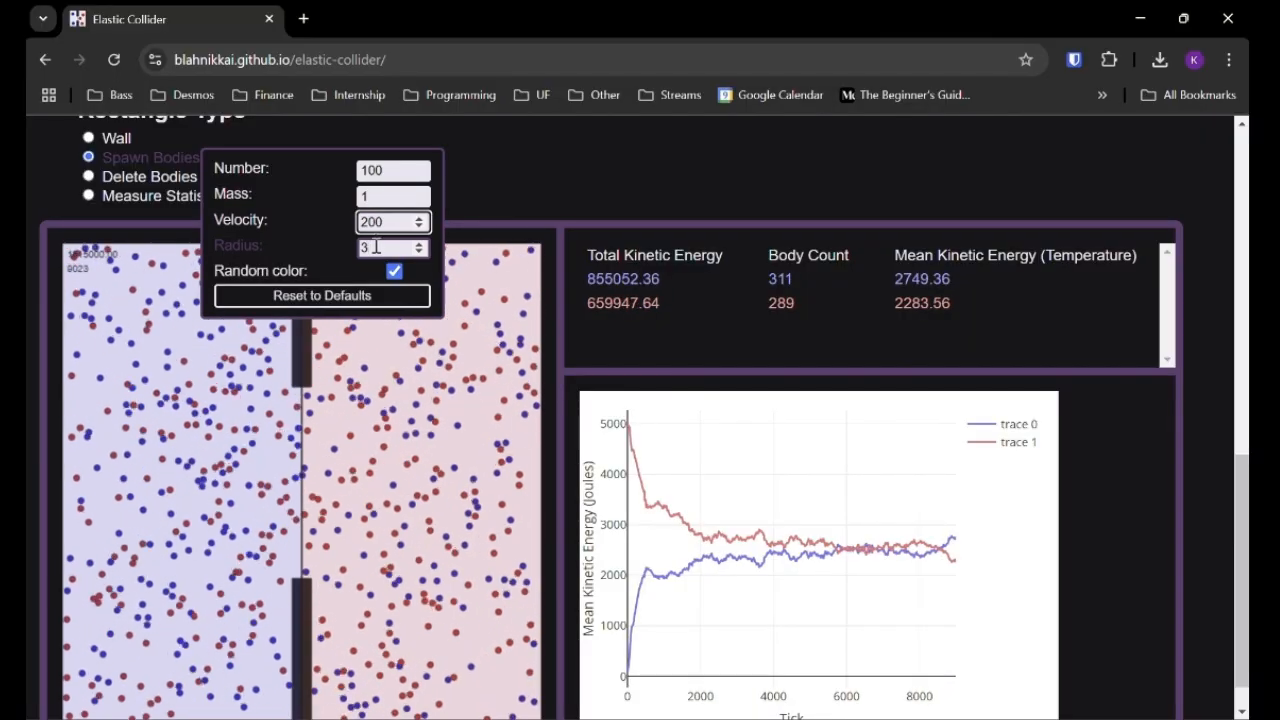
{"action": "left_click", "coordinate": [33, 285]}
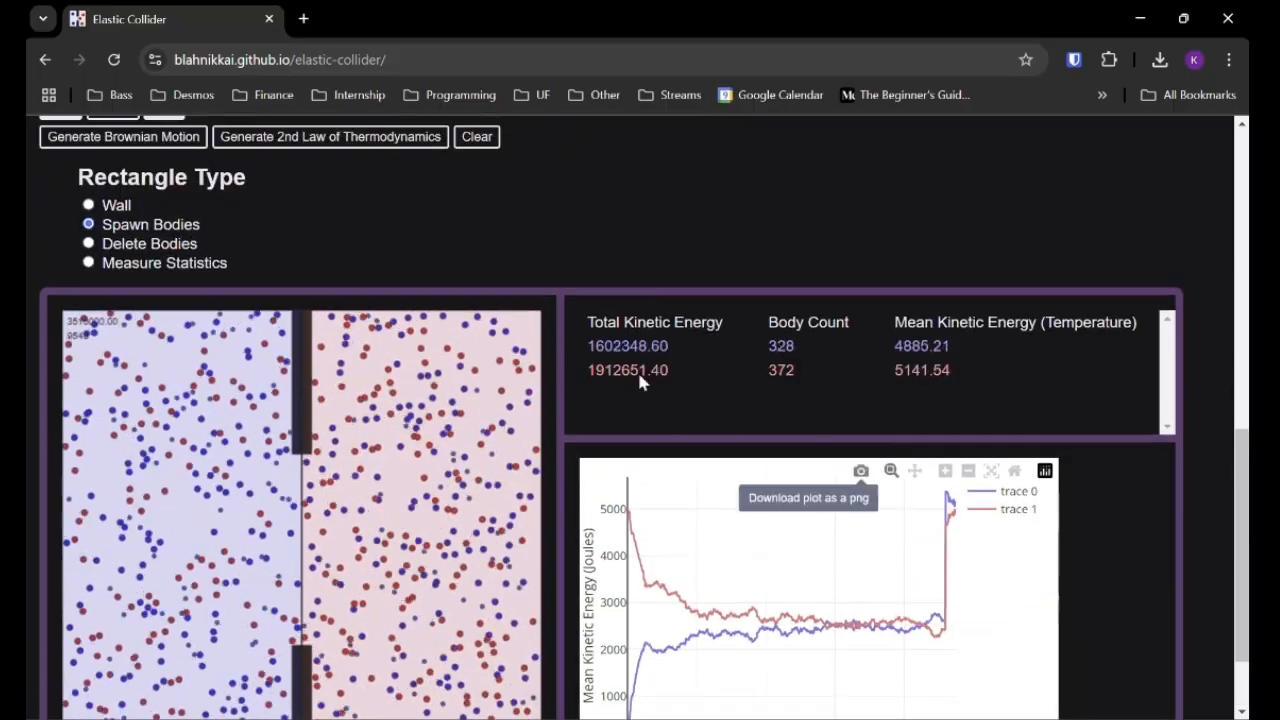
Switch to the Delete Bodies mode to thin out both chambers
{"action": "left_click", "coordinate": [88, 261]}
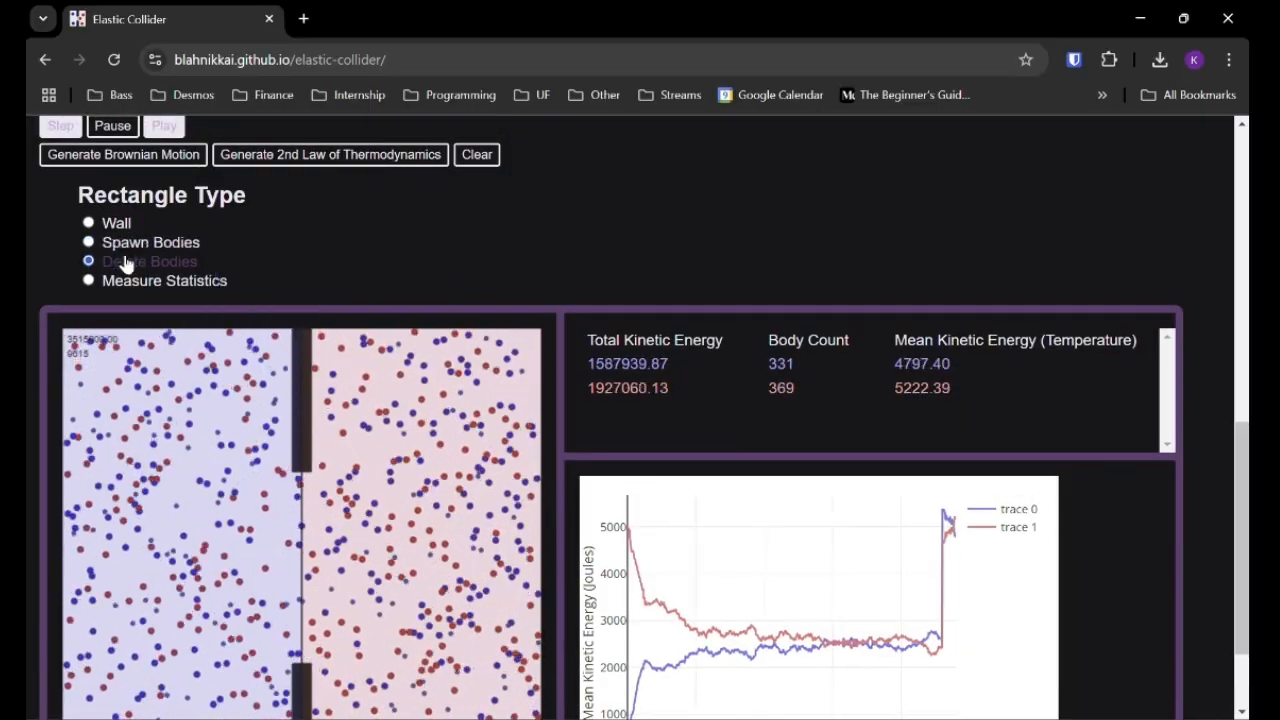
{"action": "scroll", "scroll_direction": "down", "scroll_amount": 3}
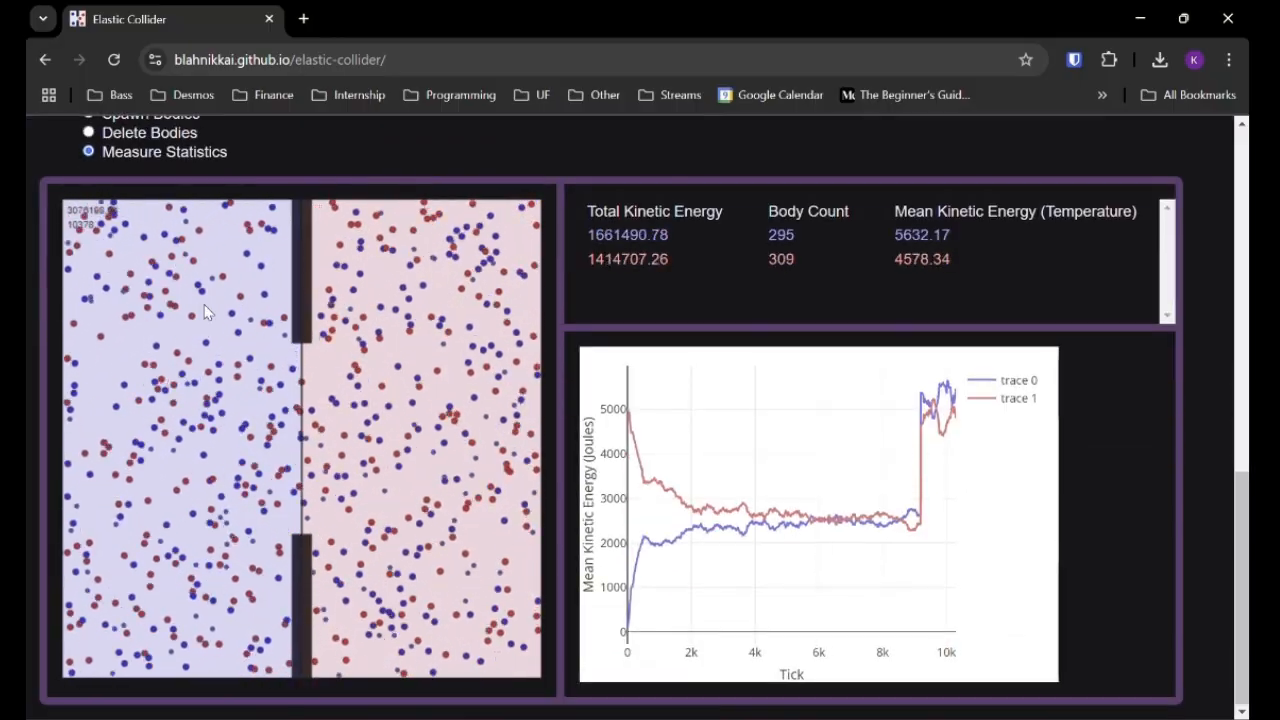
Draw a measurement zone spanning both chambers
{"action": "left_click_drag", "start_coordinate": [125, 315], "coordinate": [470, 560]}
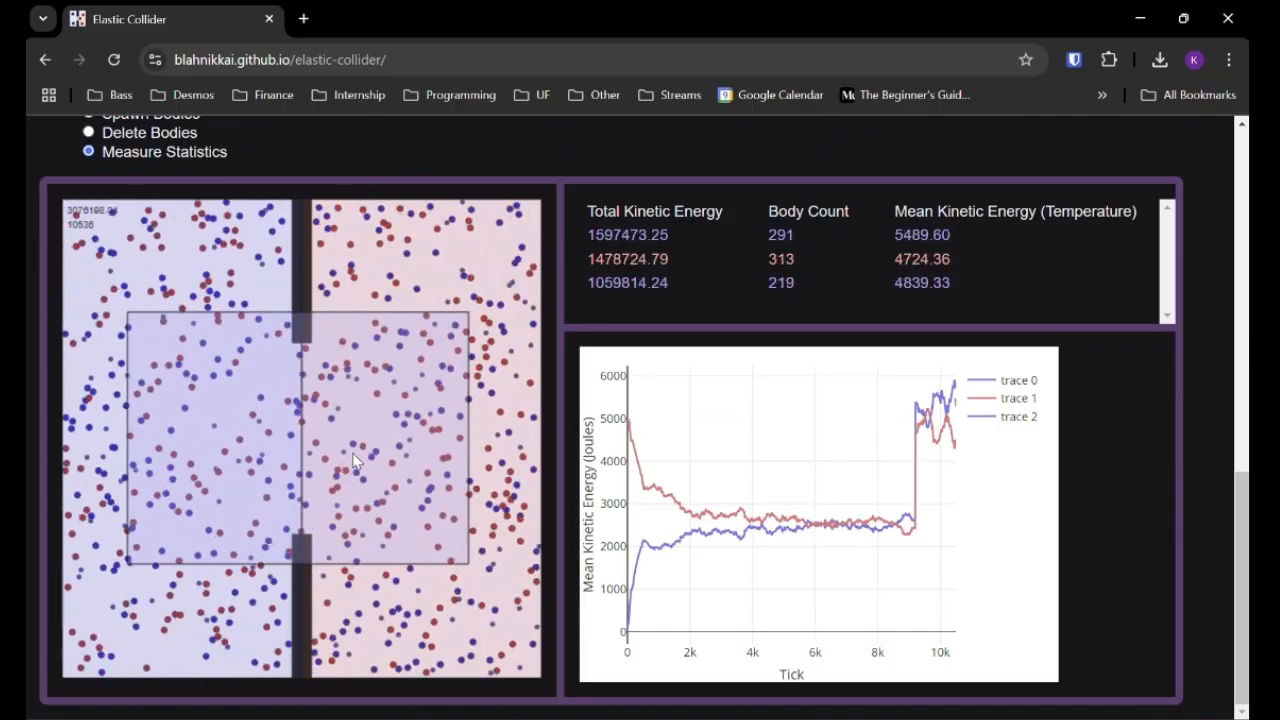
{"action": "mouse_move", "coordinate": [963, 470]}
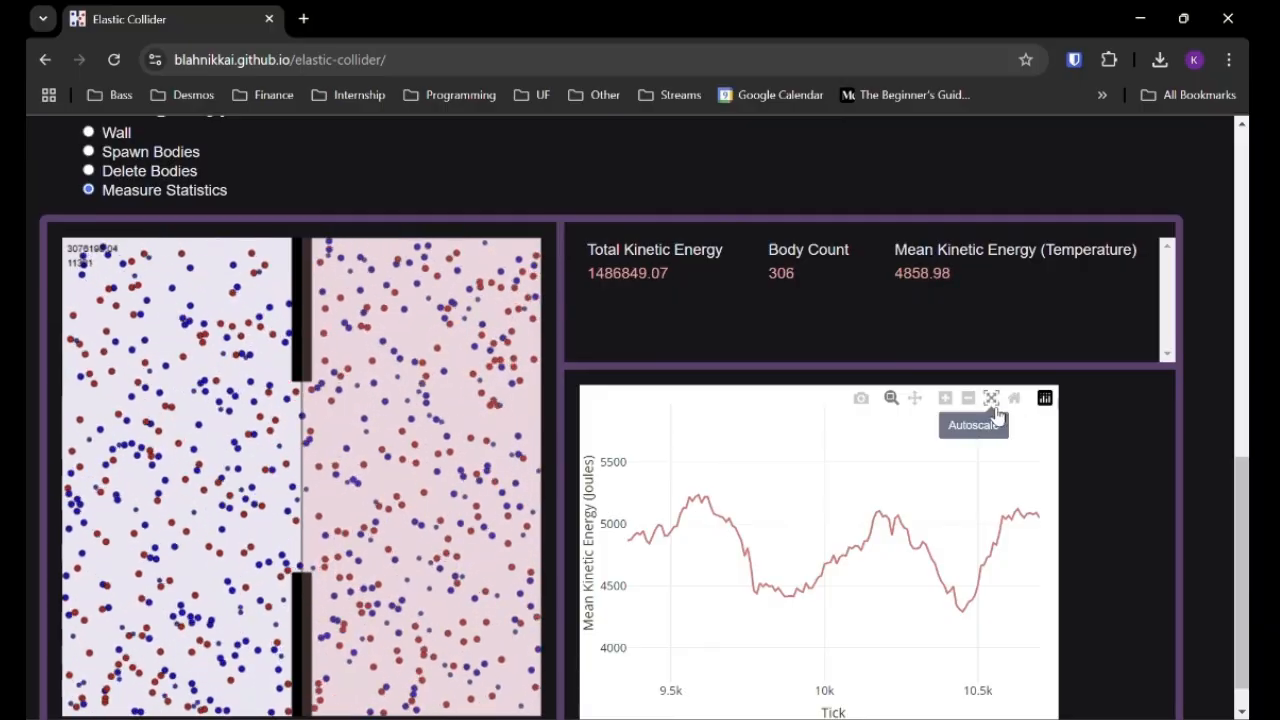
Autoscale the energy plot to show its full history
{"action": "left_click", "coordinate": [991, 398]}
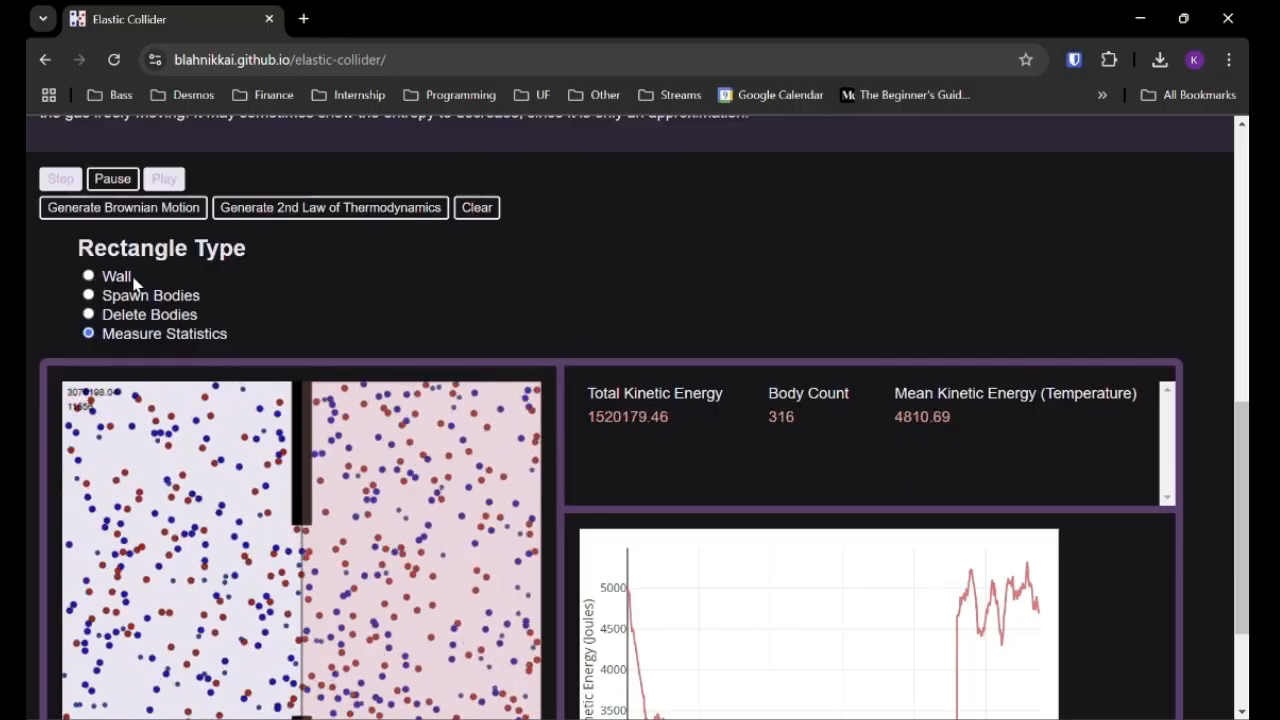
{"action": "scroll", "scroll_direction": "down", "scroll_amount": 3}
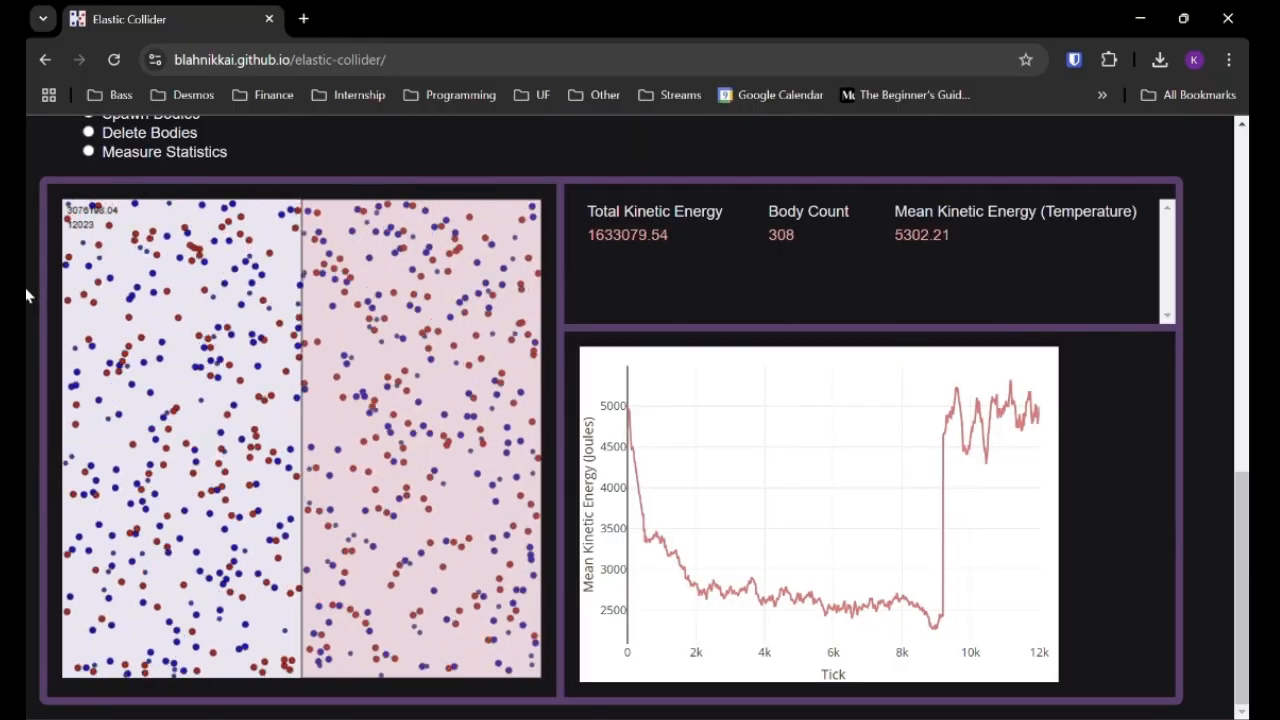
Clear the simulation back to an empty box
{"action": "left_click", "coordinate": [477, 179]}
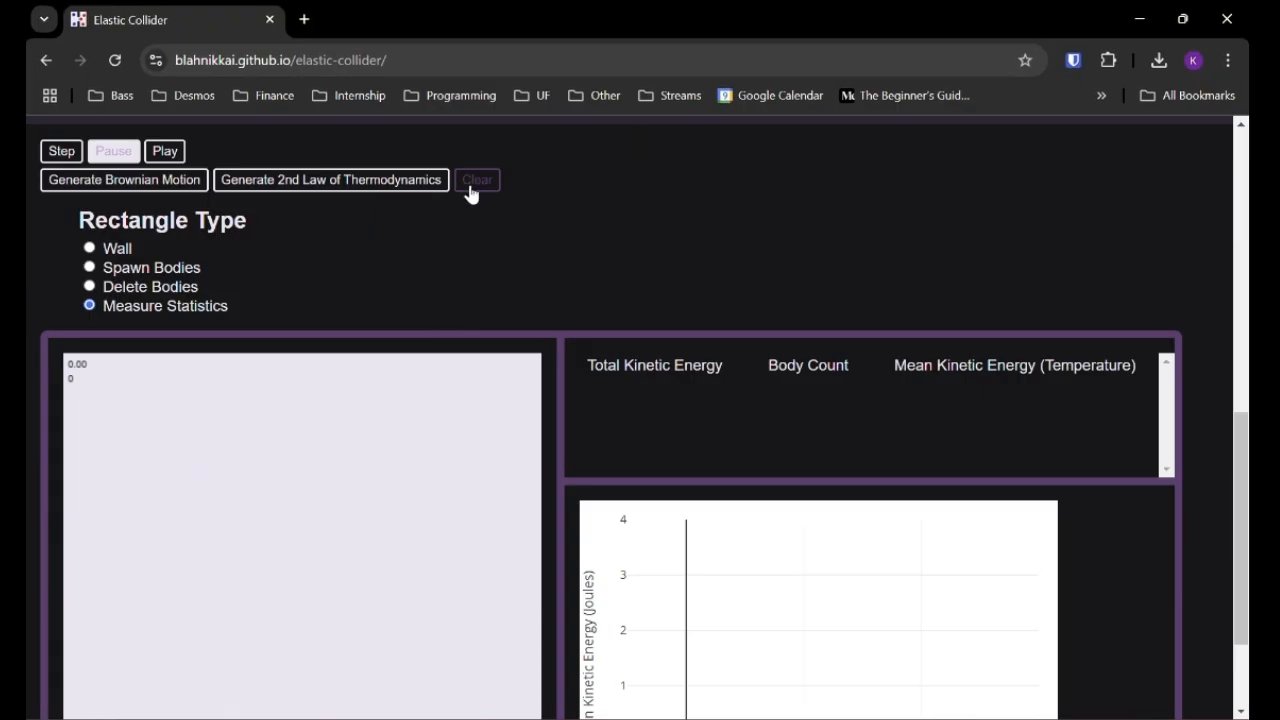
{"action": "mouse_move", "coordinate": [240, 235]}
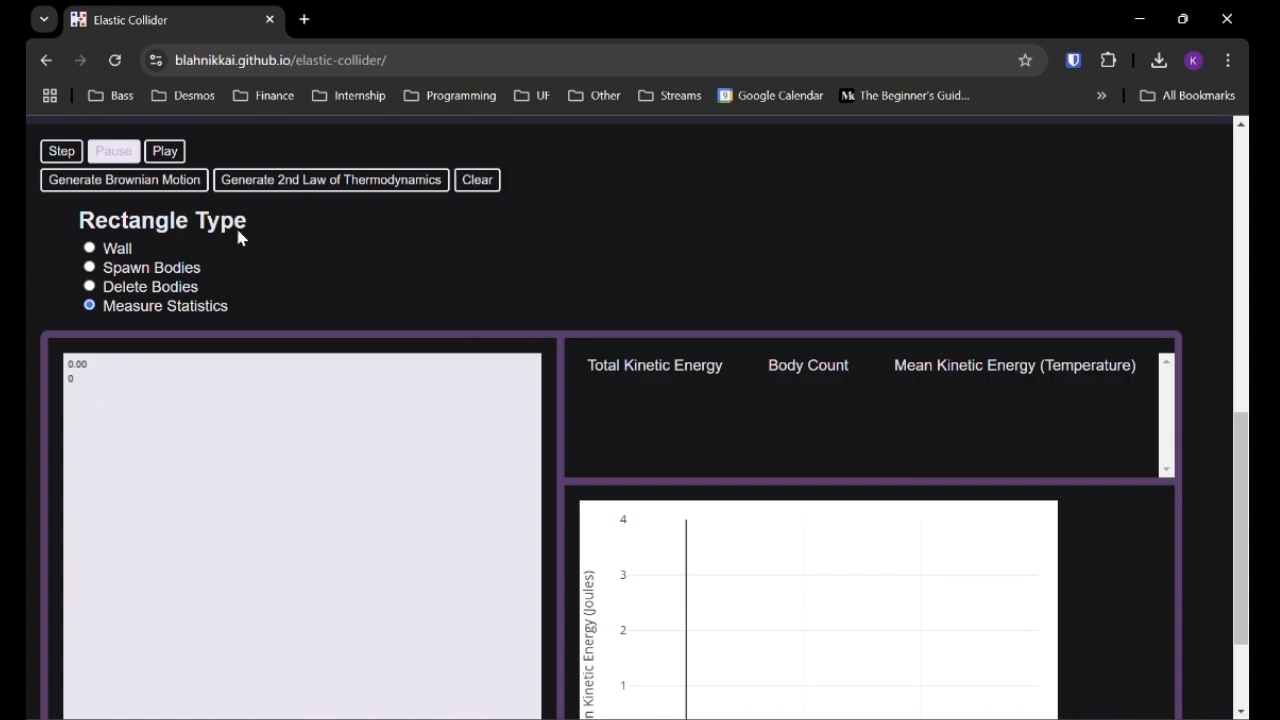
{"action": "mouse_move", "coordinate": [48, 297]}
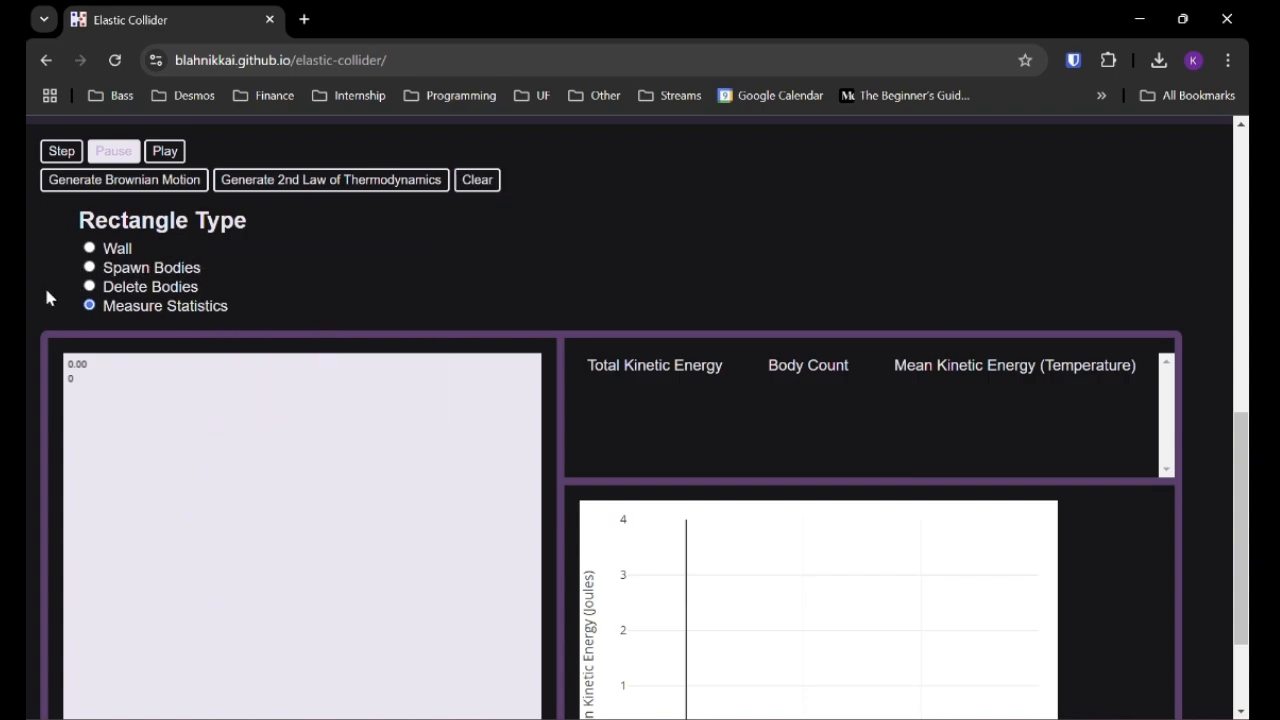
{"action": "scroll", "scroll_direction": "down", "scroll_amount": 3}
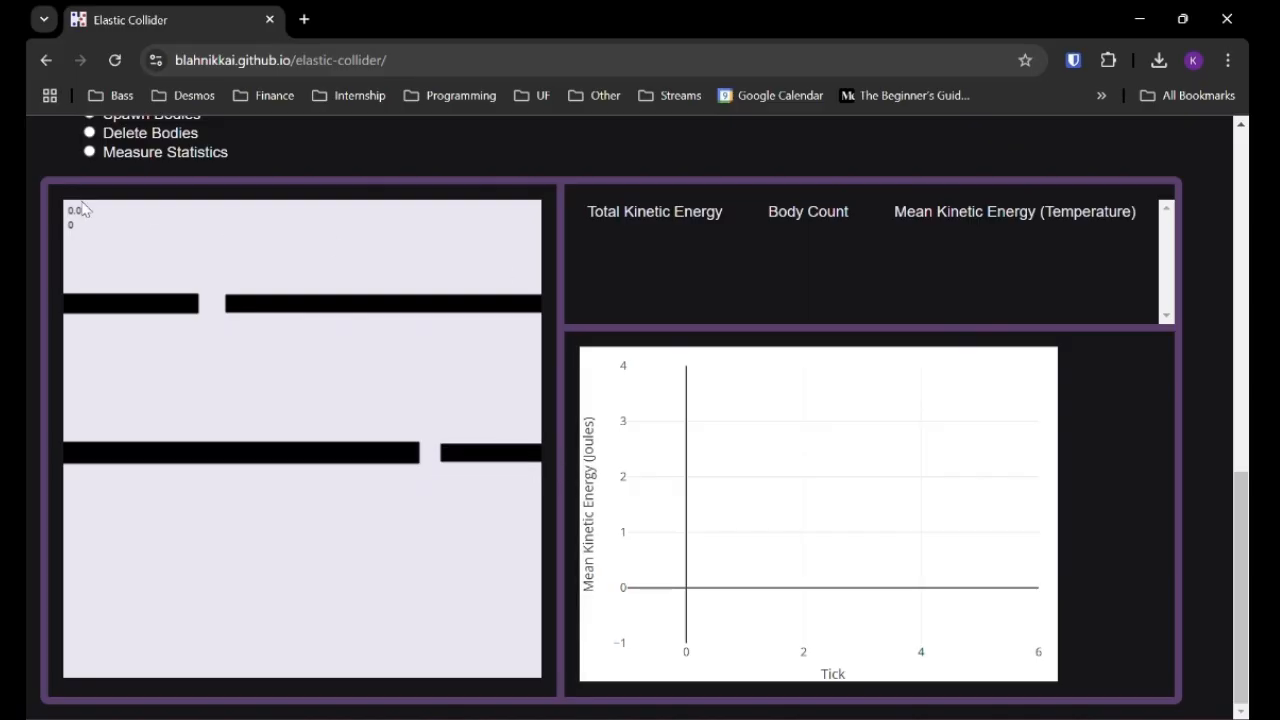
Spawn bodies with a popup value of 20, then reopen spawn settings for velocity
{"action": "left_click", "coordinate": [88, 163]}
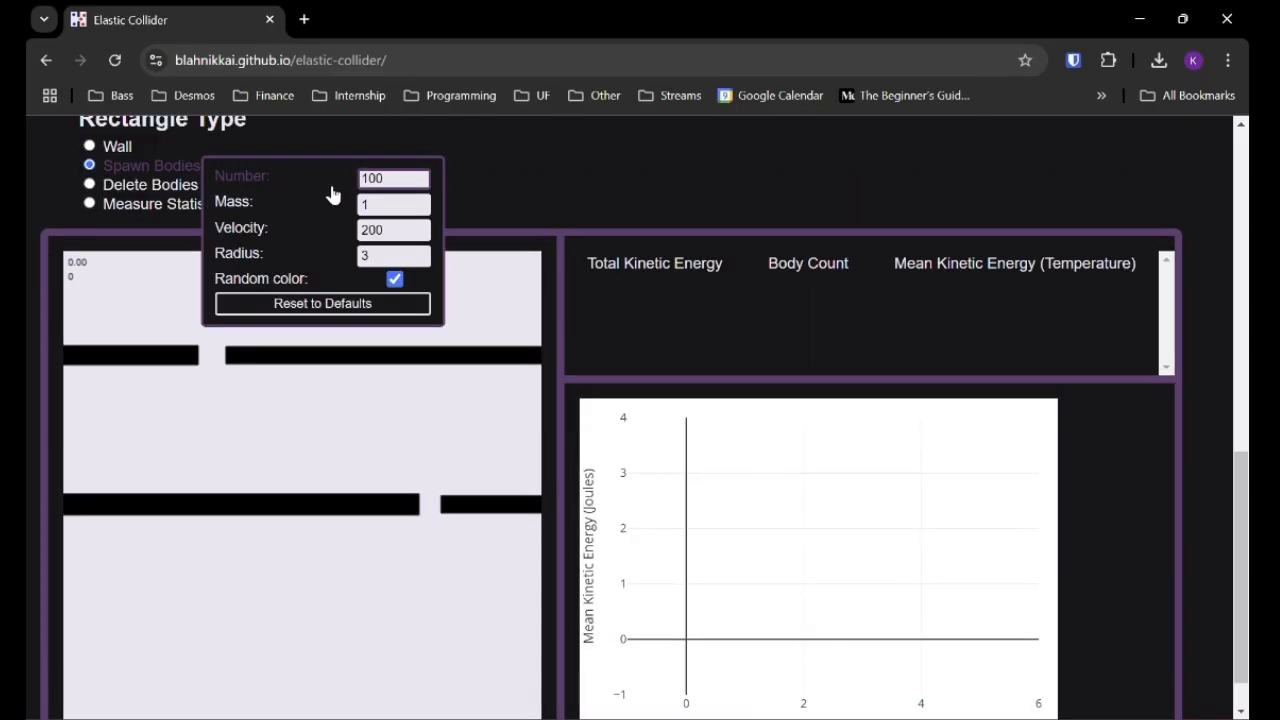
{"action": "type", "text": "20"}
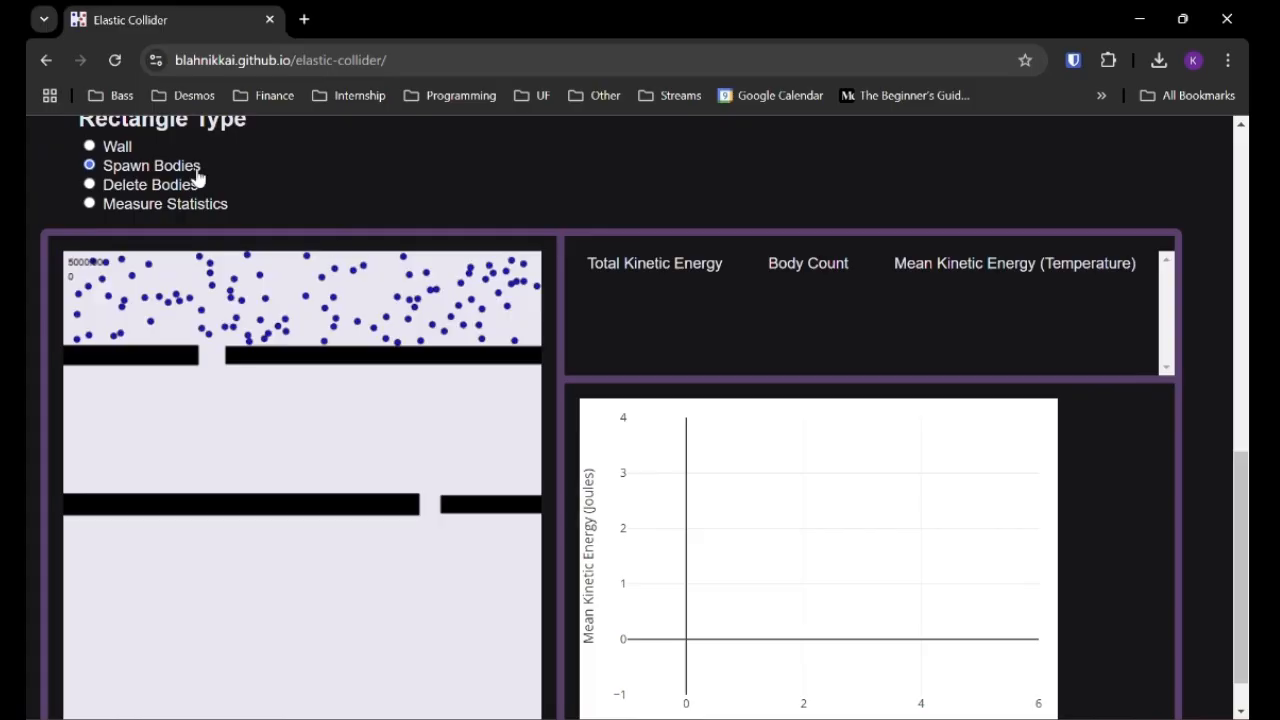
{"action": "left_click", "coordinate": [151, 165]}
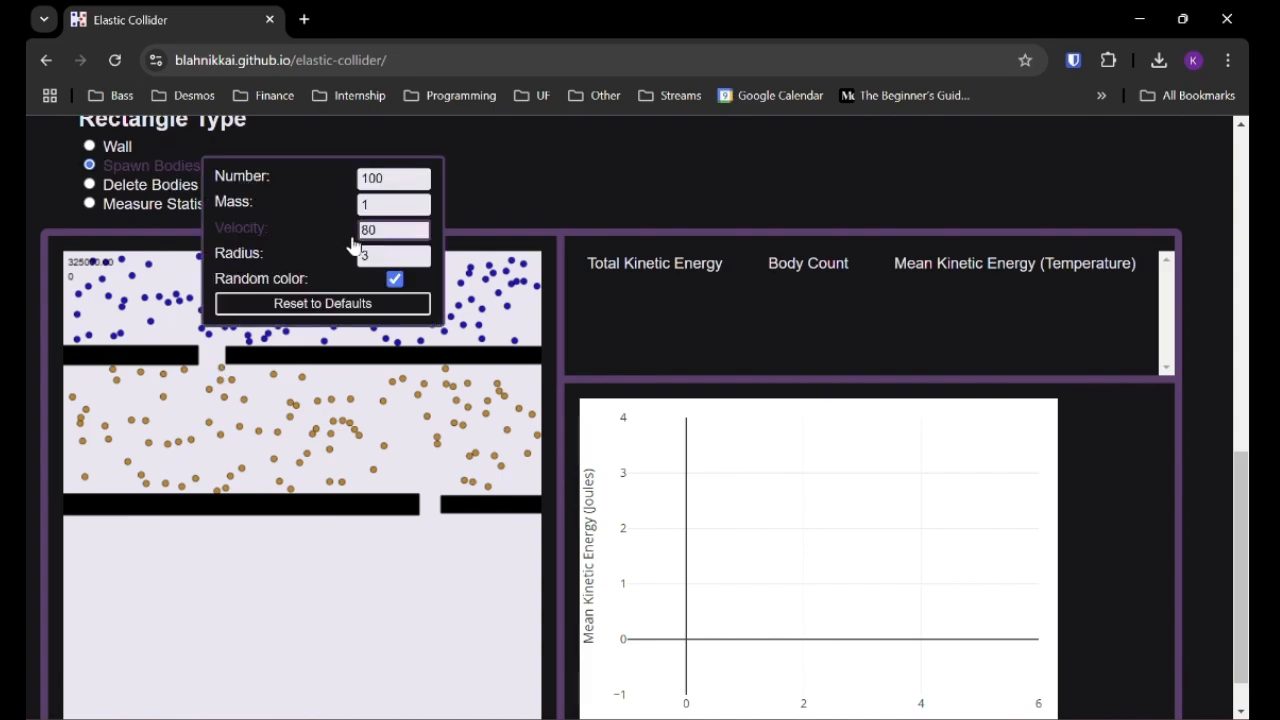
{"action": "scroll", "scroll_direction": "down", "scroll_amount": 3}
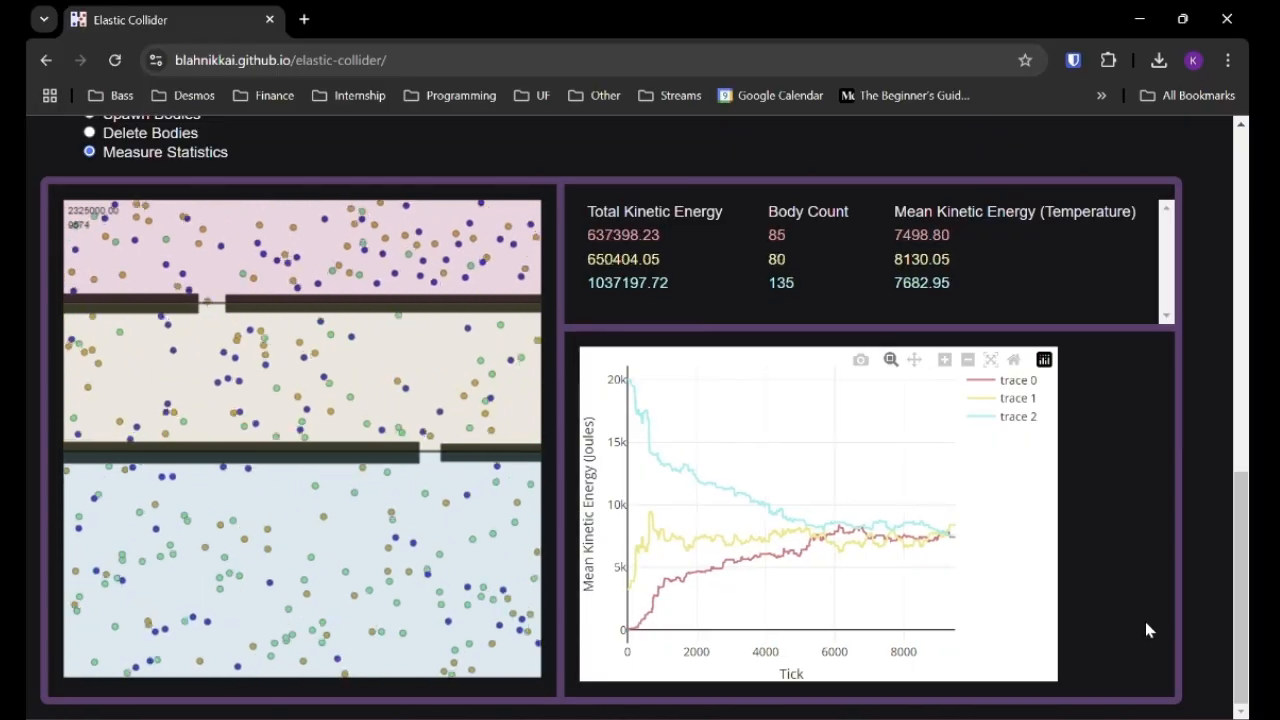
{"action": "mouse_move", "coordinate": [1137, 598]}
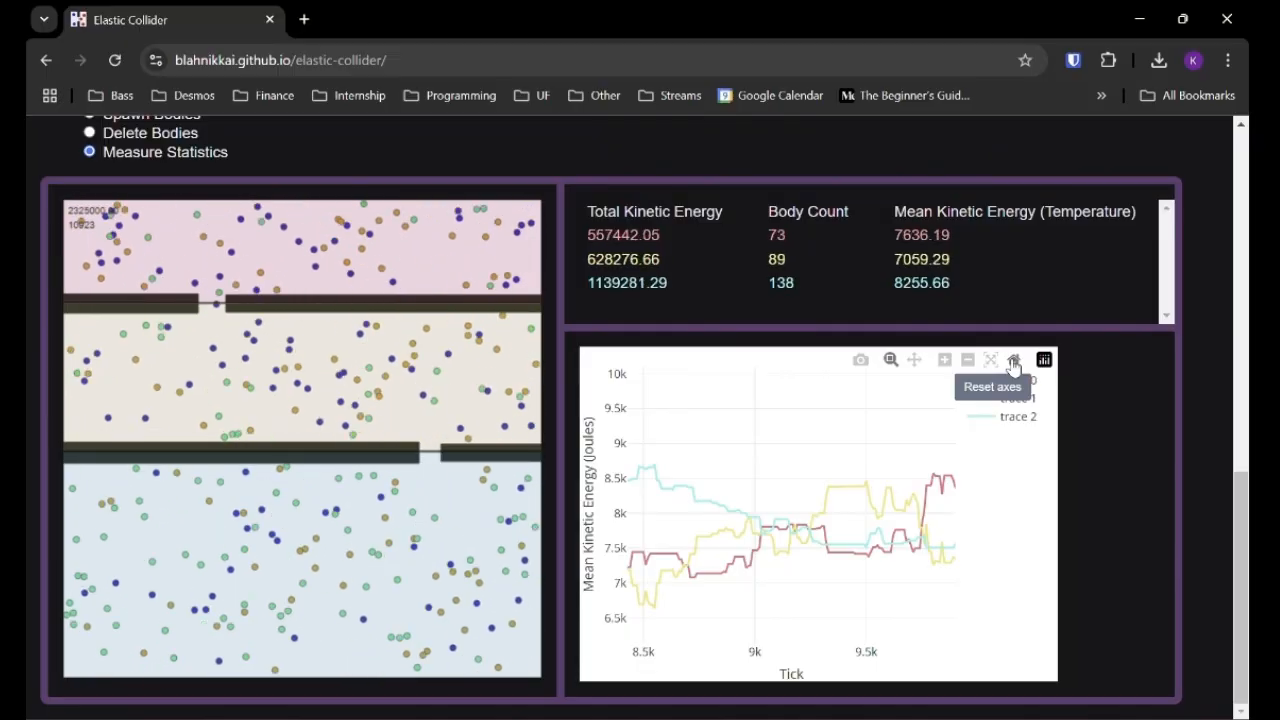
Reset the energy graph axes to the full view
{"action": "left_click", "coordinate": [1013, 359]}
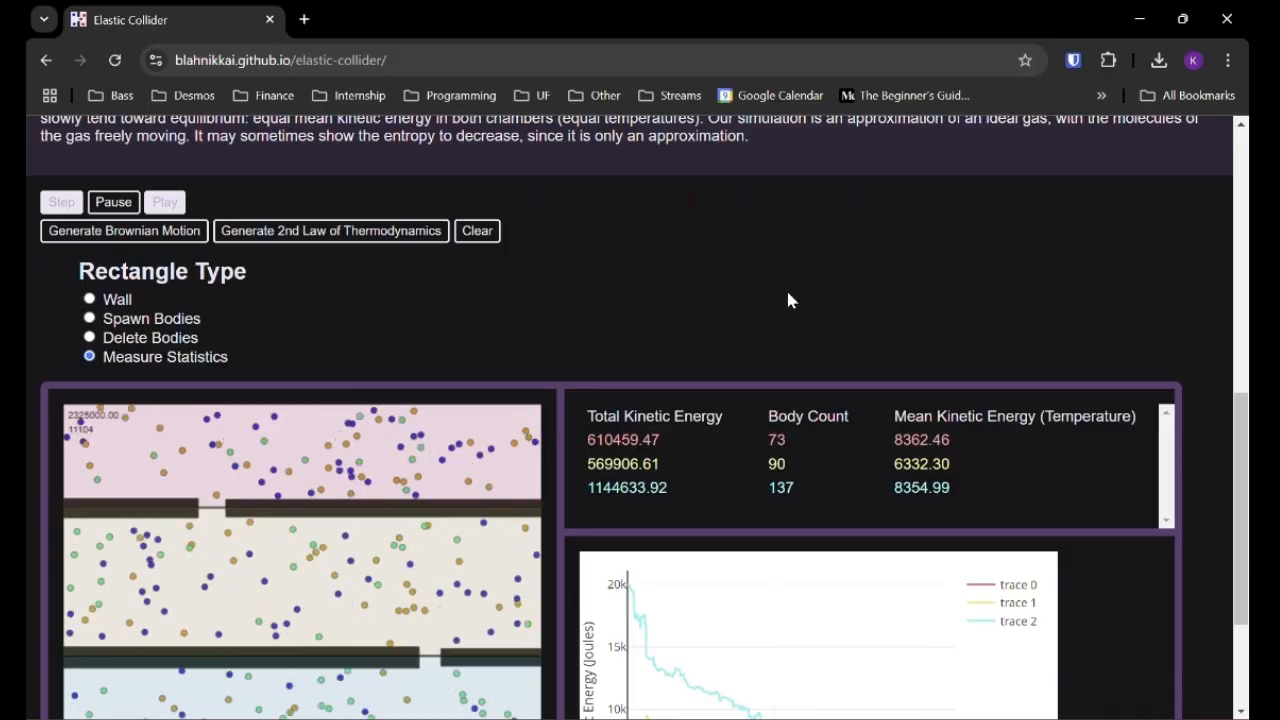
{"action": "scroll", "scroll_direction": "down", "scroll_amount": 3}
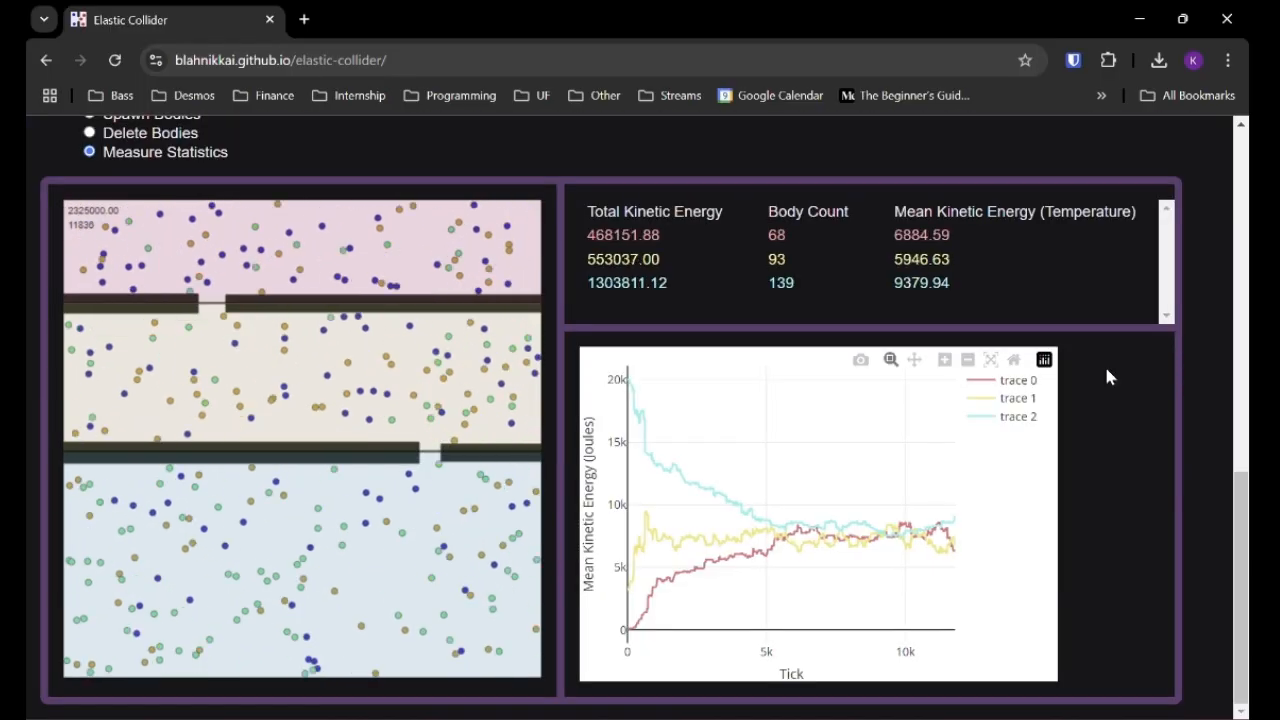